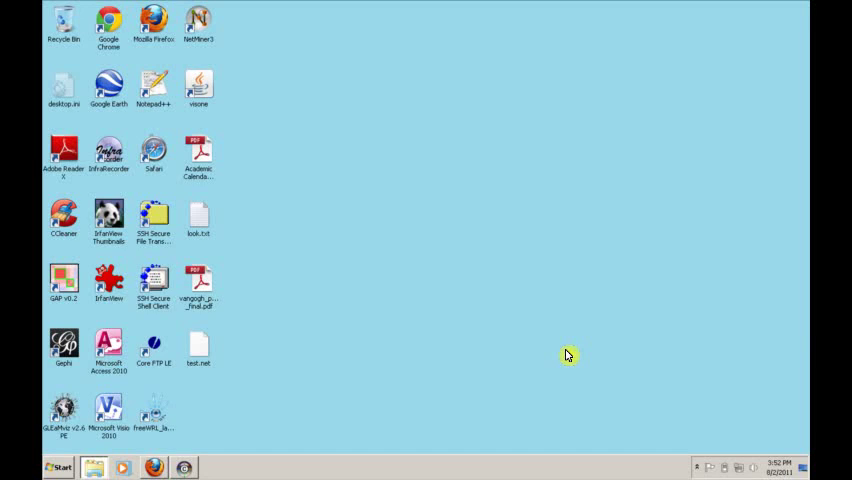
mouse_move(596, 128)
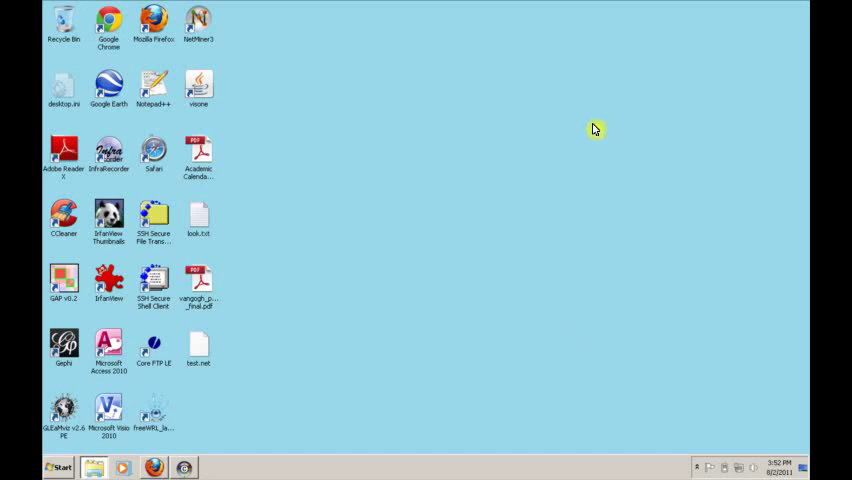
mouse_move(554, 284)
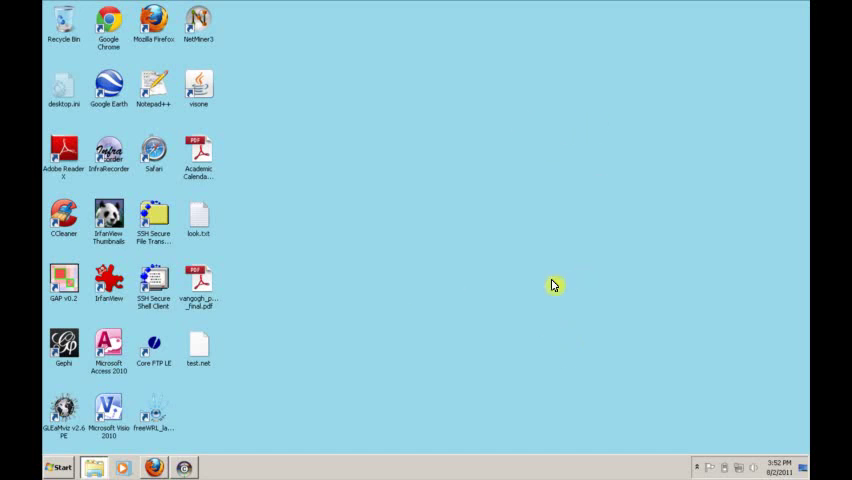
mouse_move(522, 314)
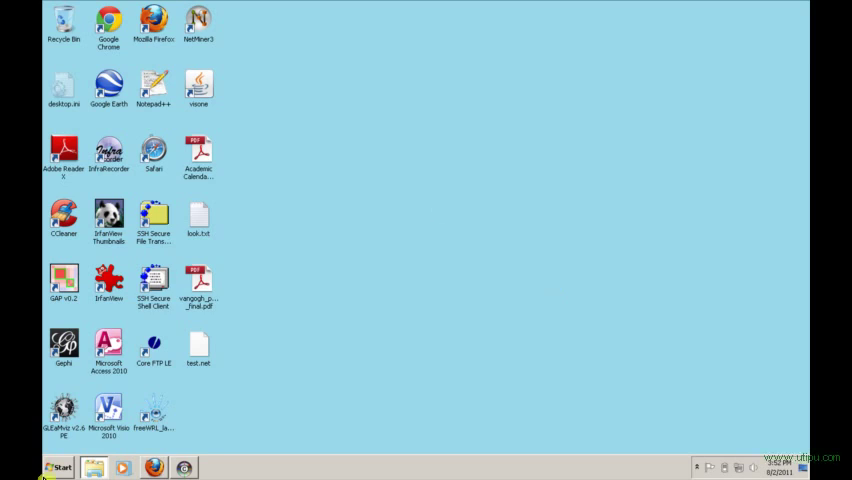
Step: Launch yEd Graph Editor from the Windows Start menu to reach its welcome screen
click(56, 468)
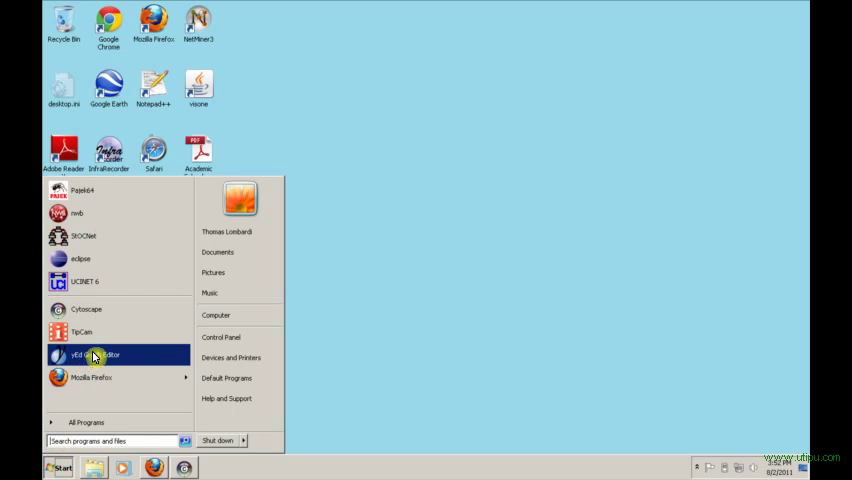
click(96, 354)
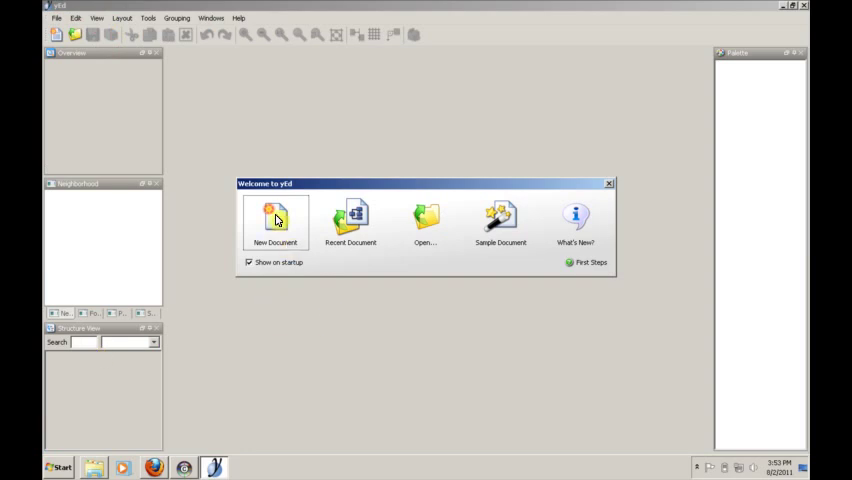
Step: Create a new blank diagram 'unnamed0' from the Welcome to yEd dialog
click(276, 222)
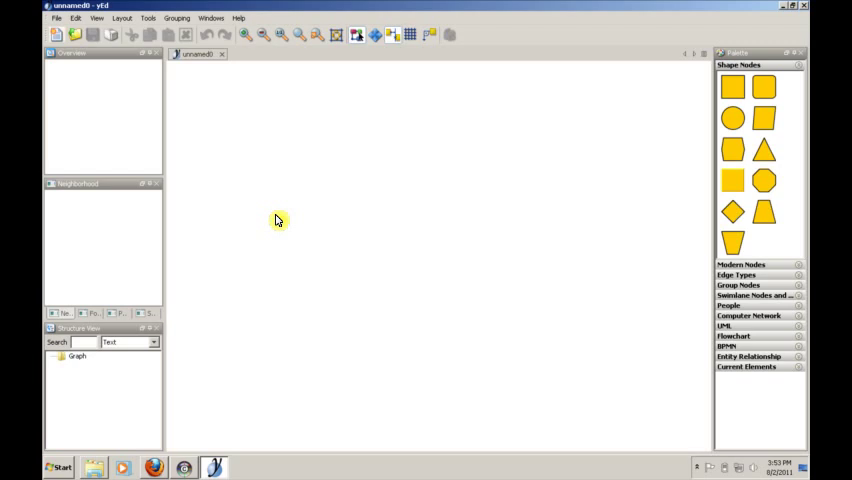
mouse_move(540, 188)
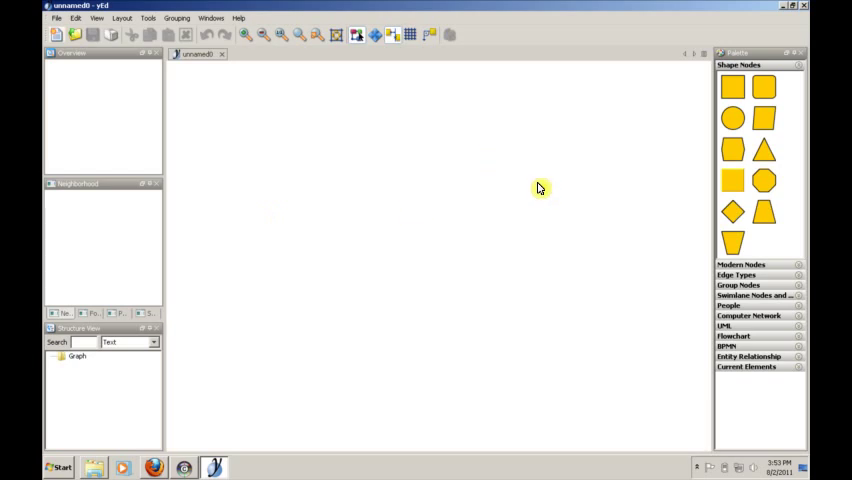
mouse_move(412, 136)
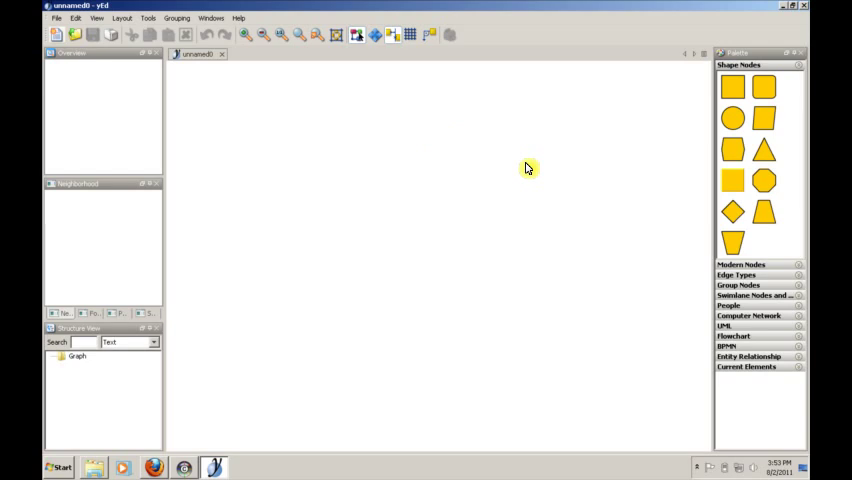
mouse_move(408, 396)
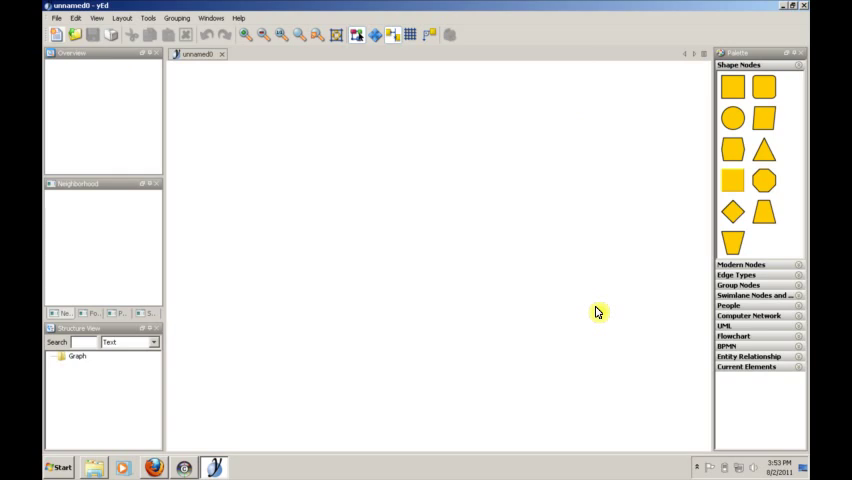
mouse_move(272, 224)
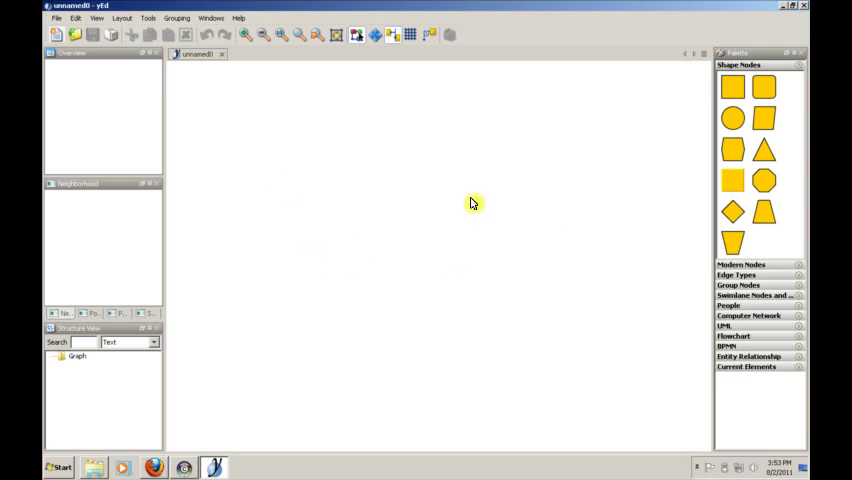
mouse_move(466, 196)
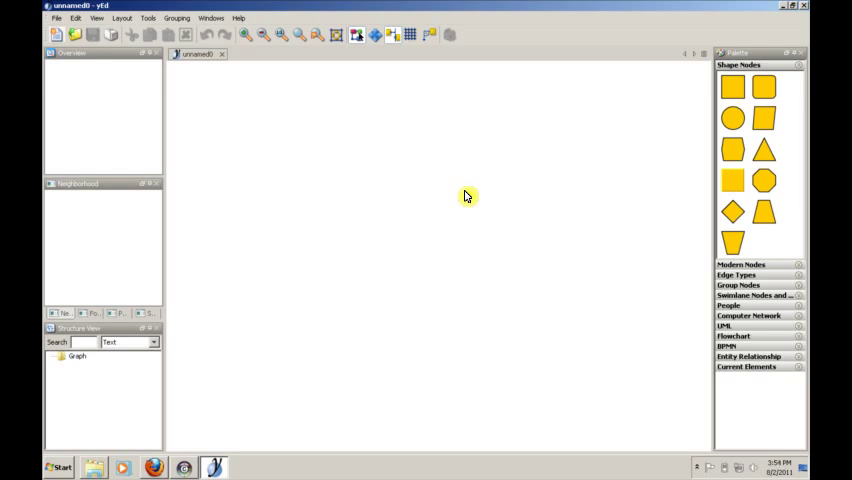
mouse_move(130, 152)
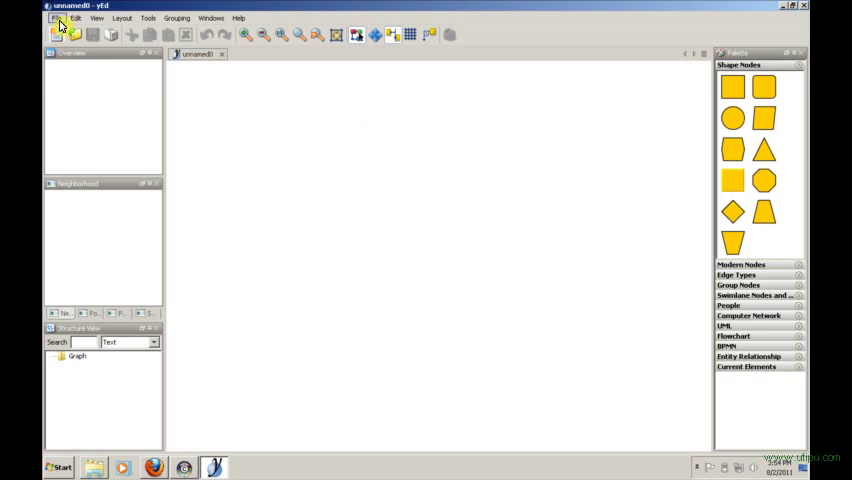
mouse_move(290, 224)
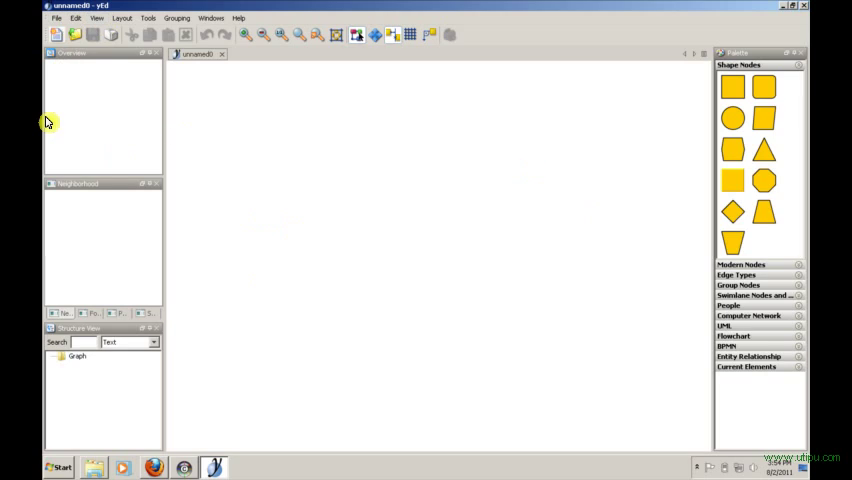
mouse_move(128, 366)
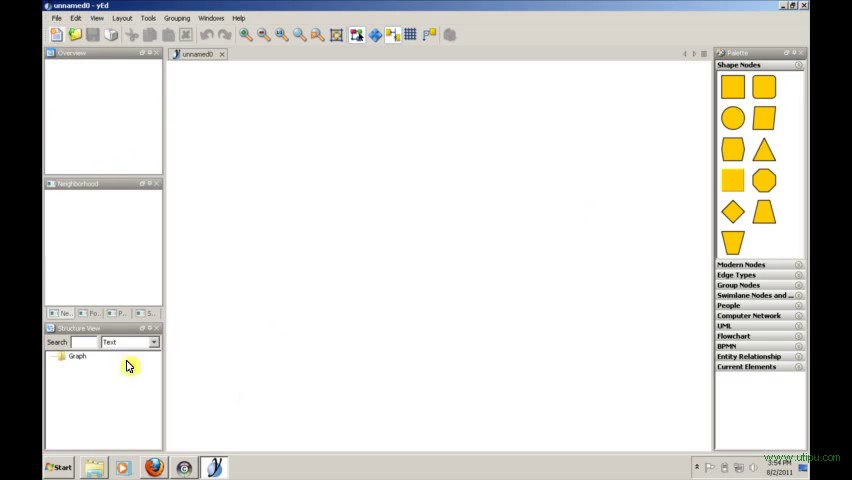
mouse_move(492, 246)
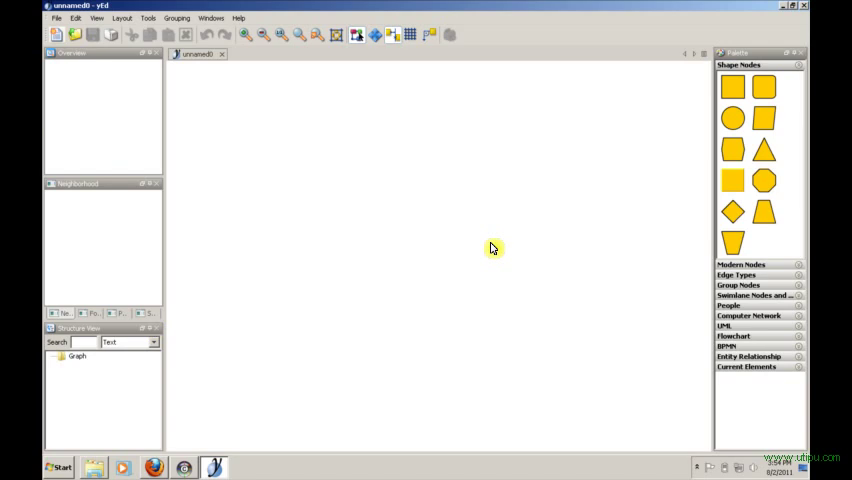
mouse_move(144, 80)
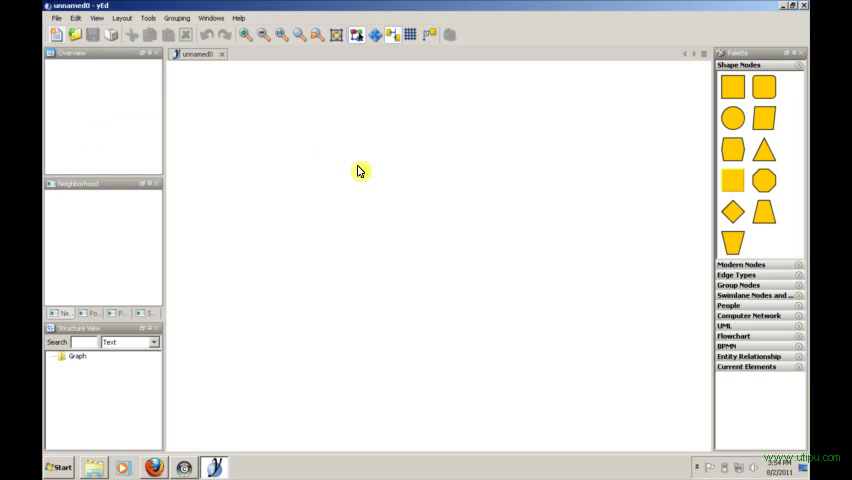
mouse_move(426, 156)
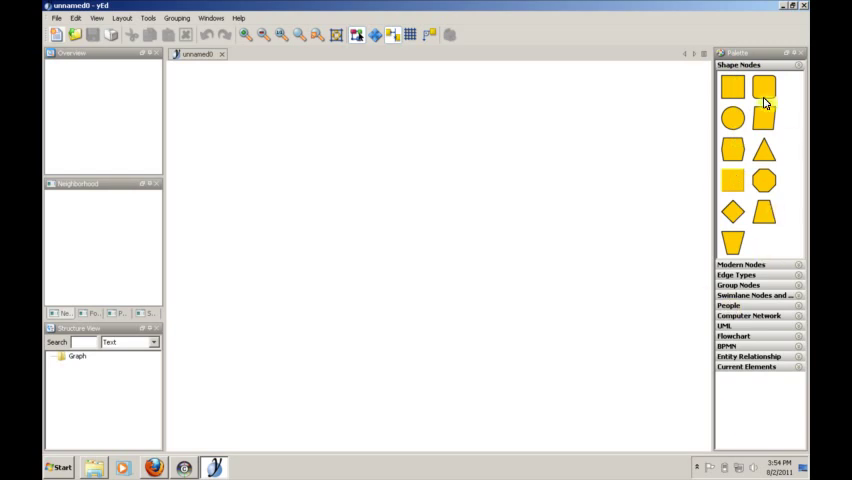
mouse_move(792, 168)
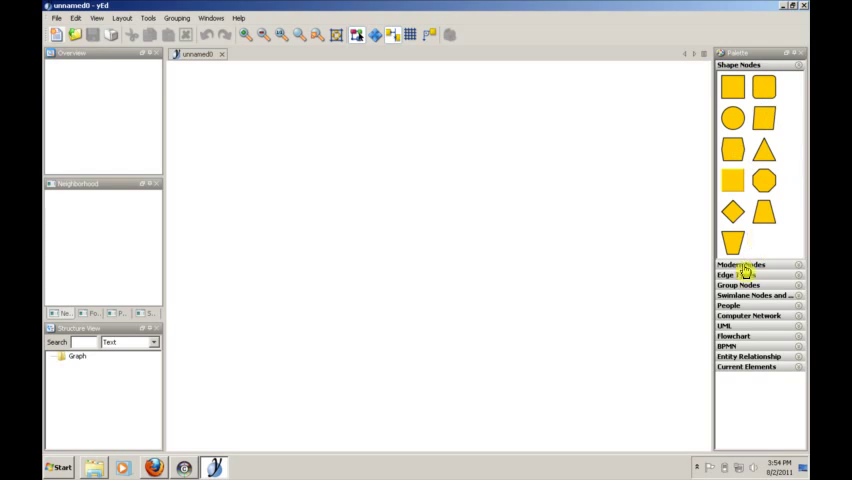
mouse_move(744, 222)
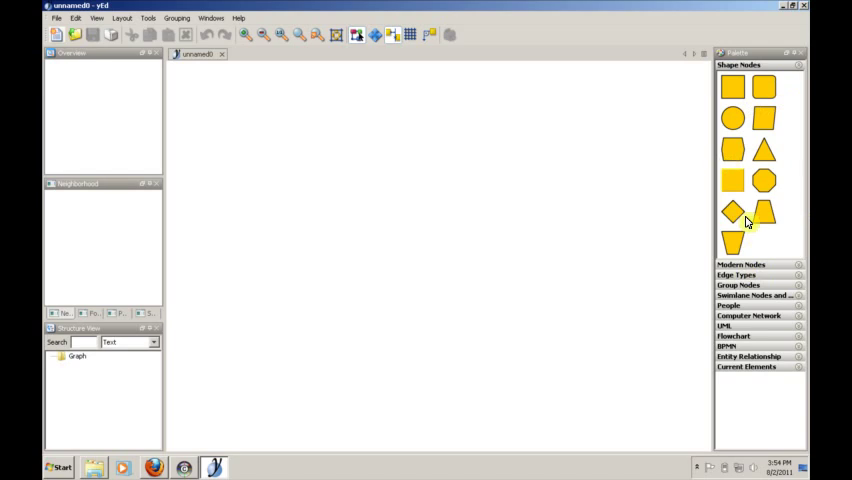
click(736, 276)
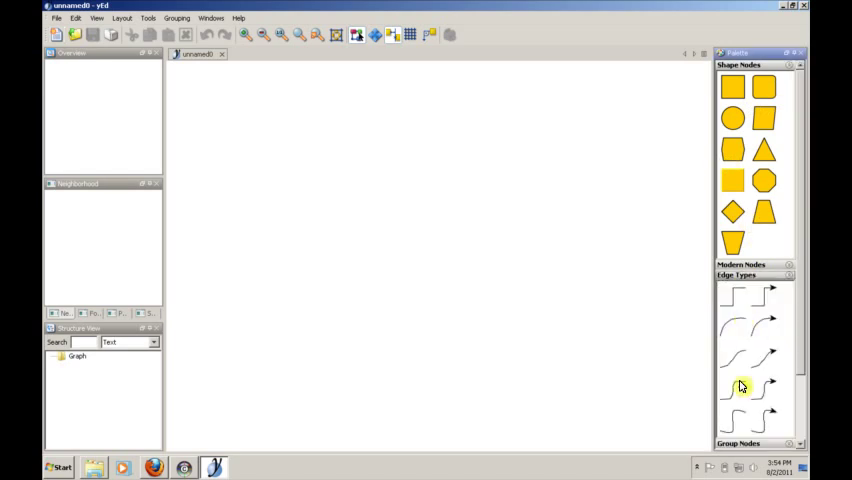
mouse_move(748, 364)
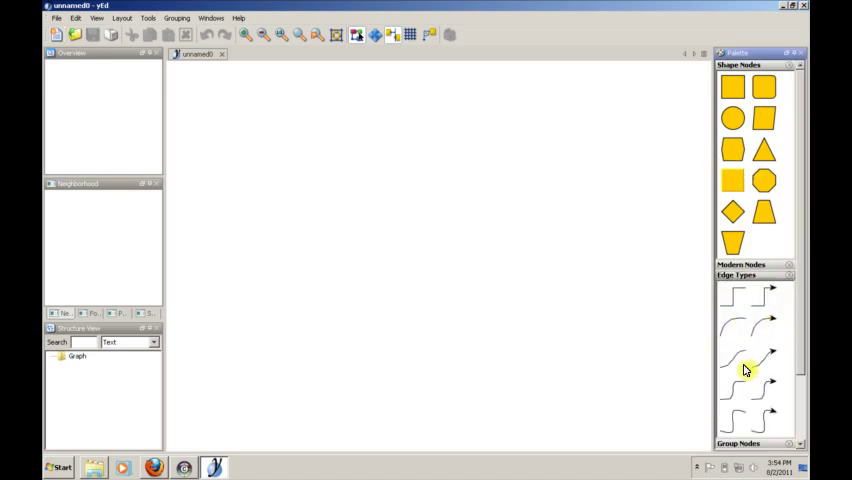
click(740, 276)
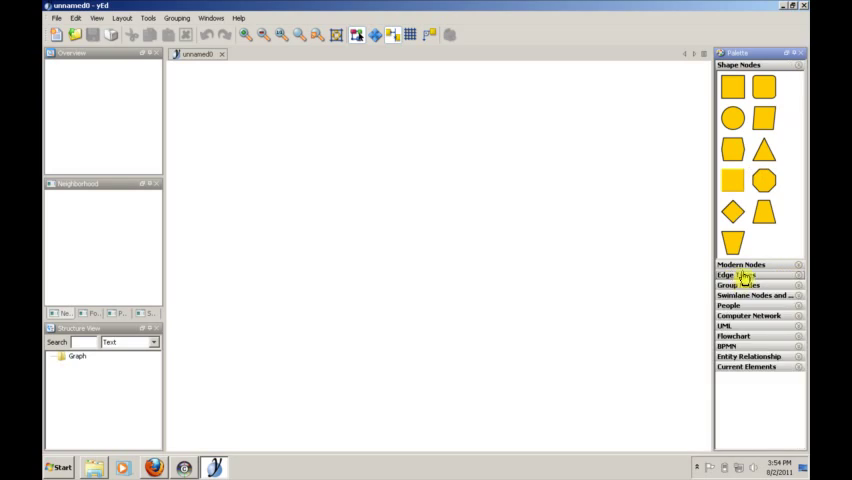
click(740, 264)
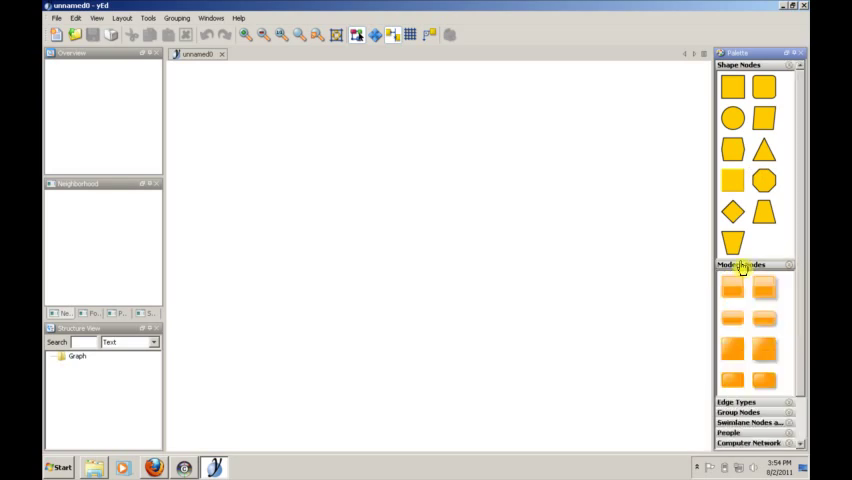
mouse_move(746, 272)
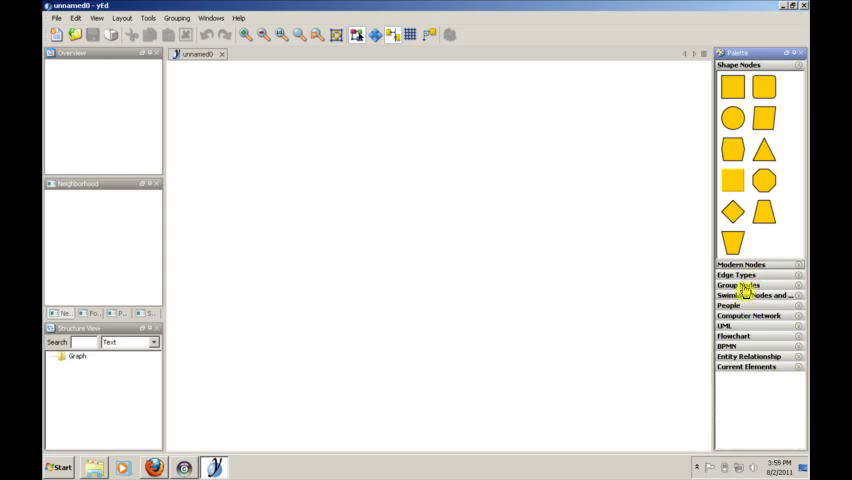
click(728, 306)
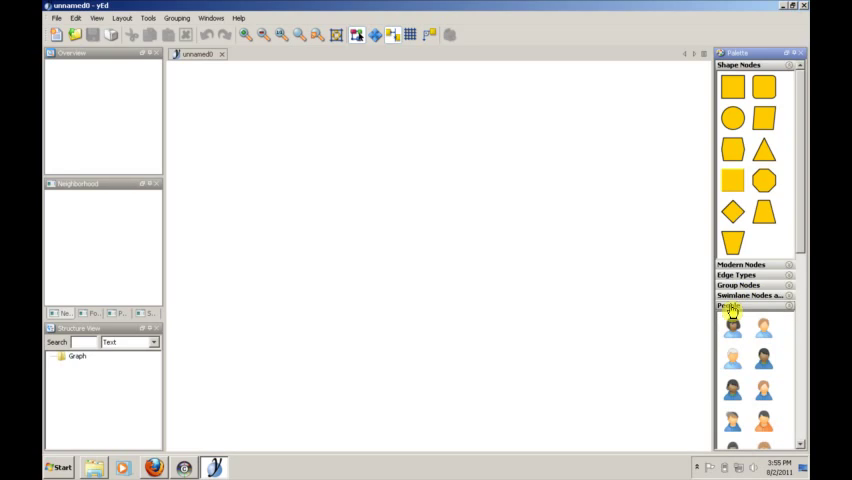
click(752, 316)
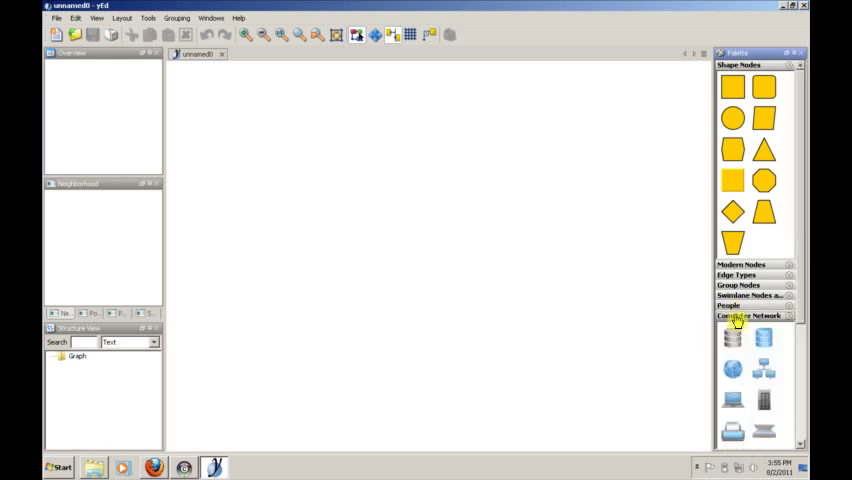
scroll(down, 3)
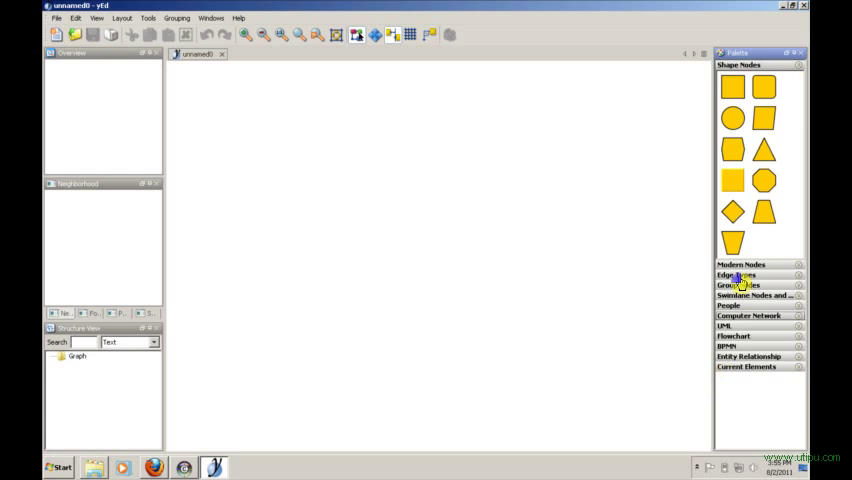
Step: Expand the Edge Types section of the palette beneath the shape nodes
click(740, 276)
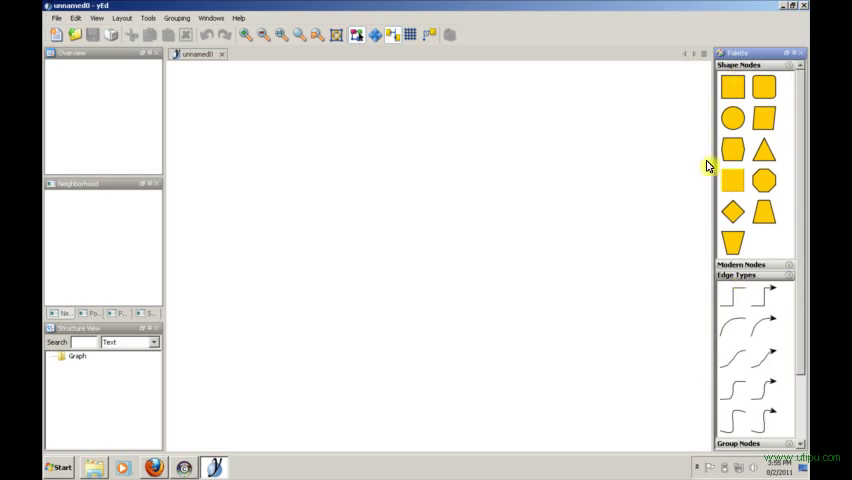
mouse_move(704, 390)
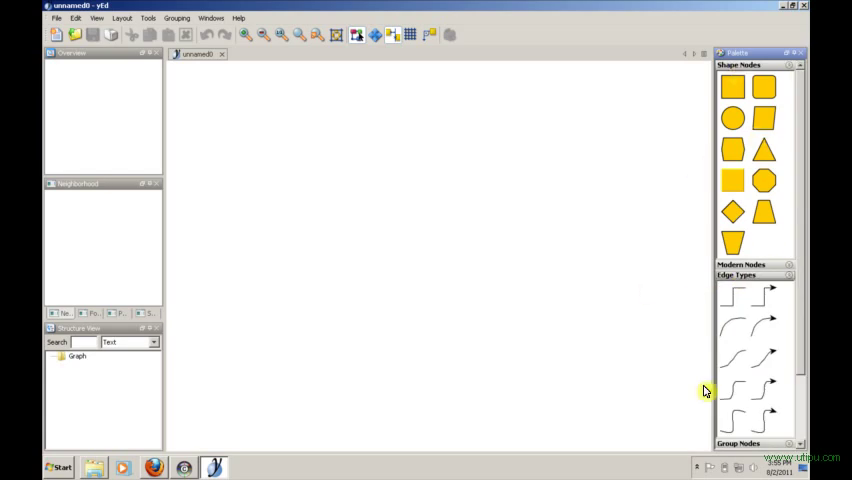
mouse_move(524, 260)
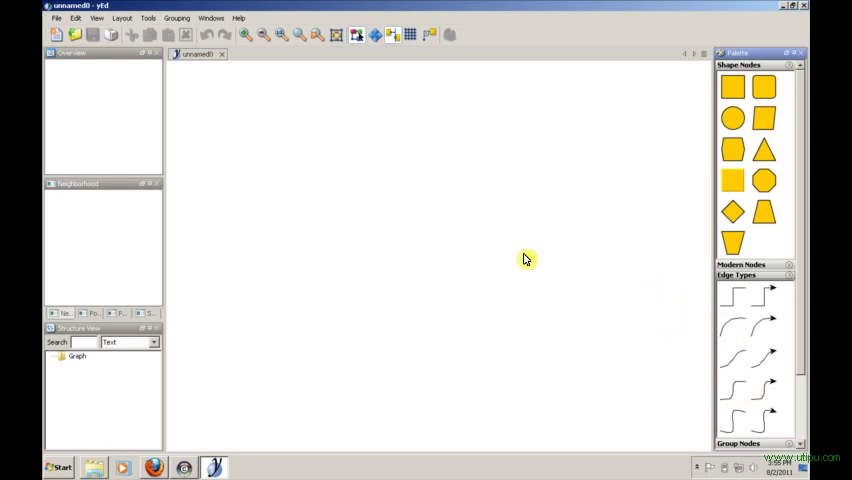
mouse_move(624, 214)
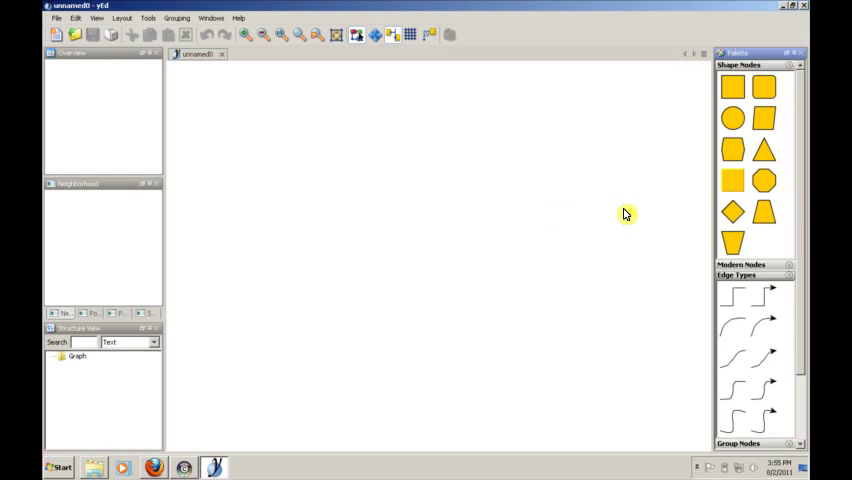
mouse_move(576, 208)
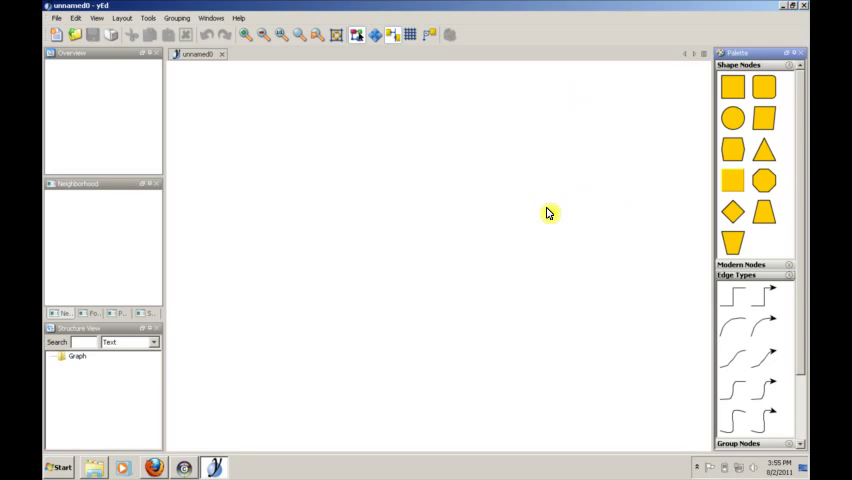
mouse_move(524, 170)
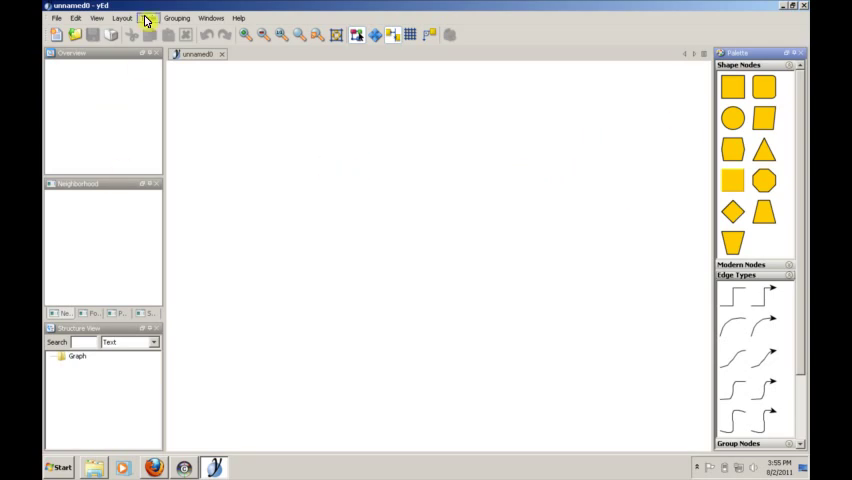
Step: Generate a 5-by-5 grid graph of 25 numbered nodes via Tools > Create Graph > Grid
click(146, 18)
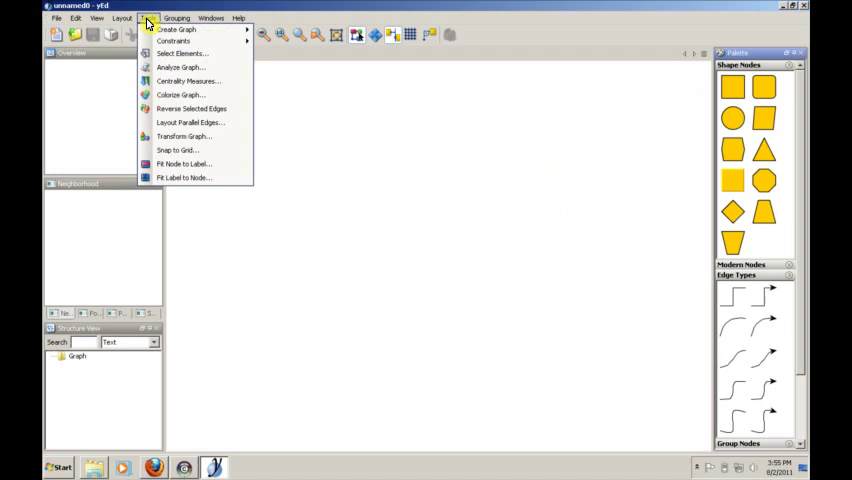
mouse_move(178, 28)
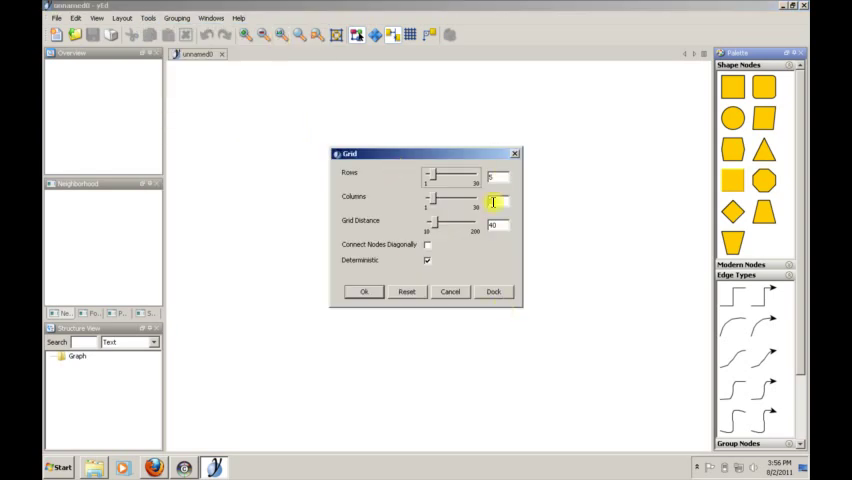
click(364, 292)
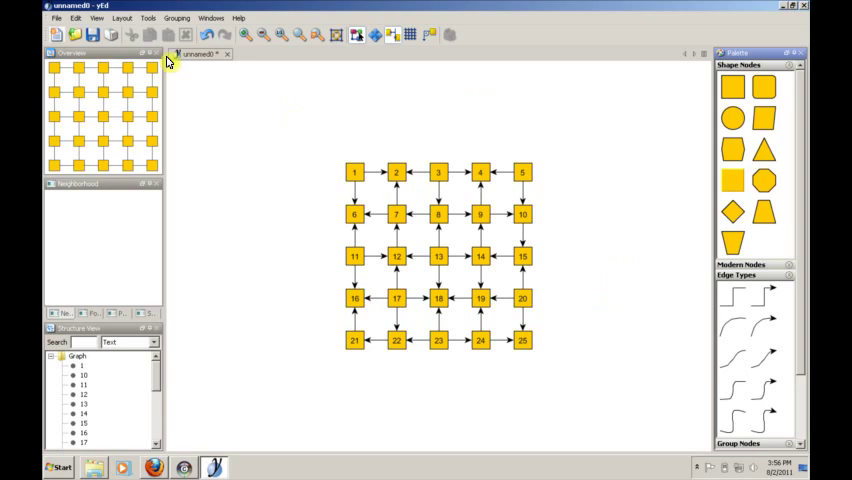
Step: Generate a tree graph with default Tree Generator settings, replacing the grid
click(148, 18)
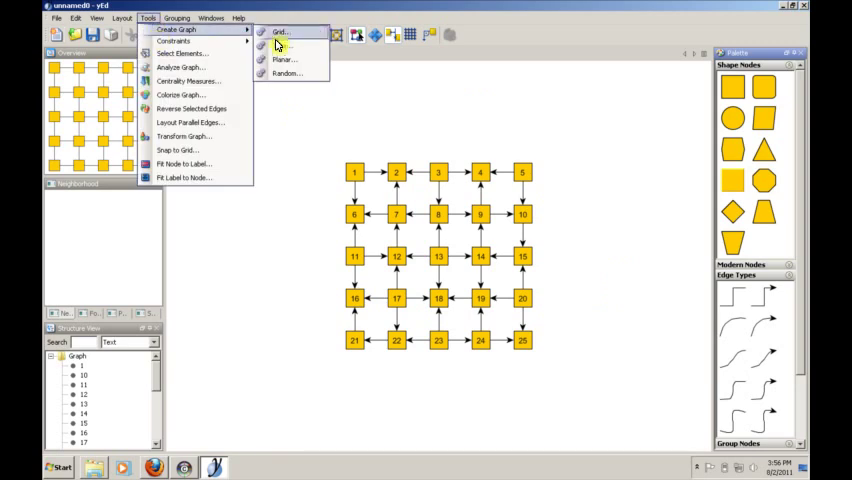
click(284, 44)
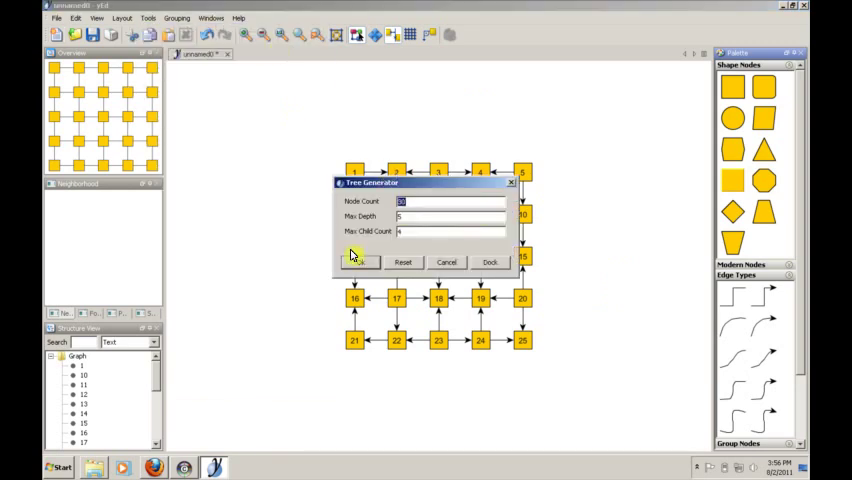
mouse_move(358, 262)
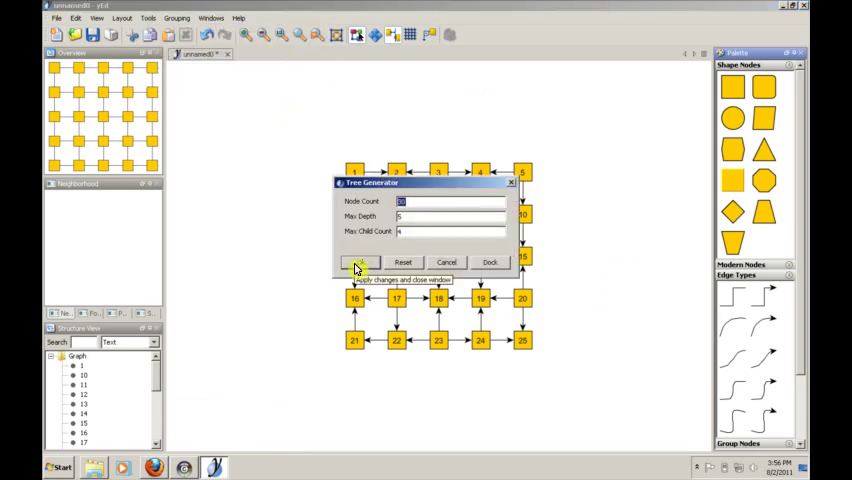
click(358, 262)
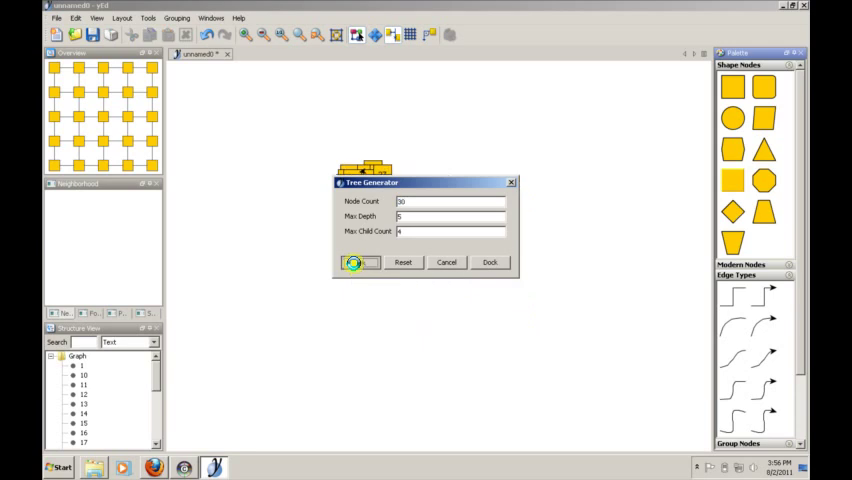
click(360, 262)
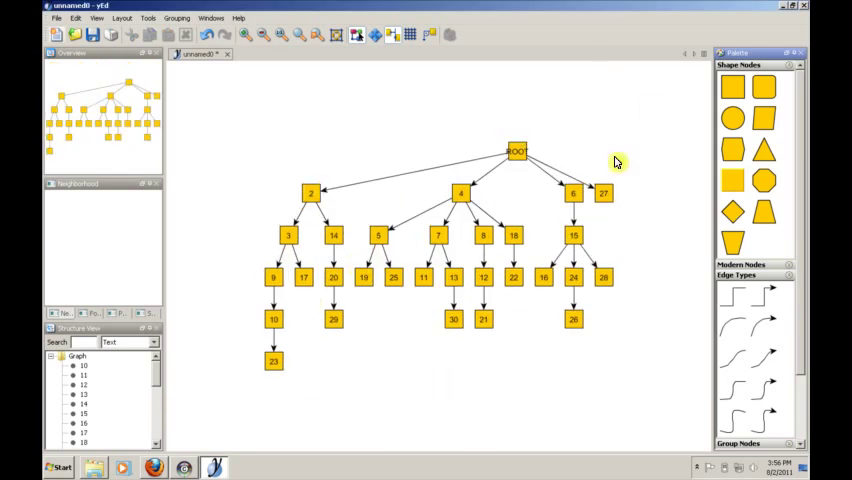
Step: Generate a planar graph with default settings, replacing the tree
click(148, 16)
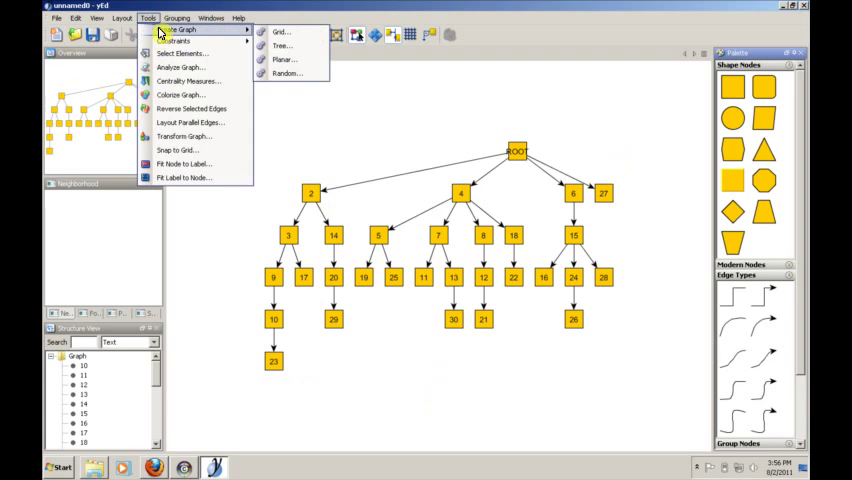
click(284, 58)
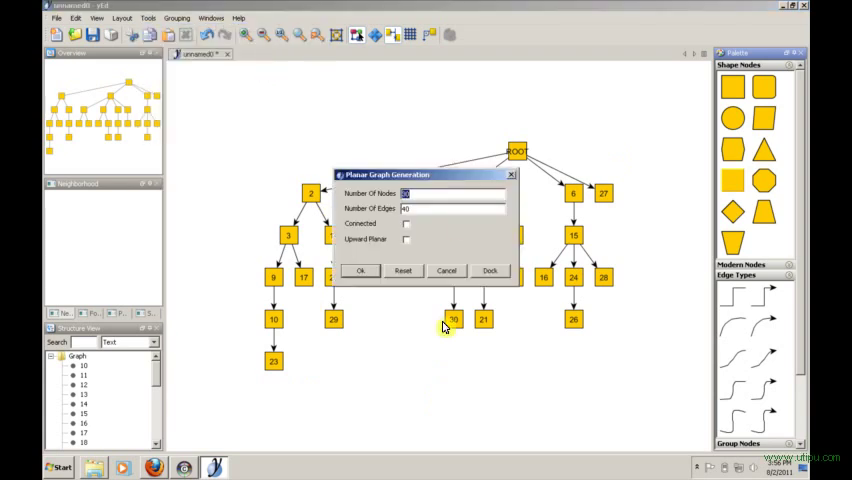
click(360, 270)
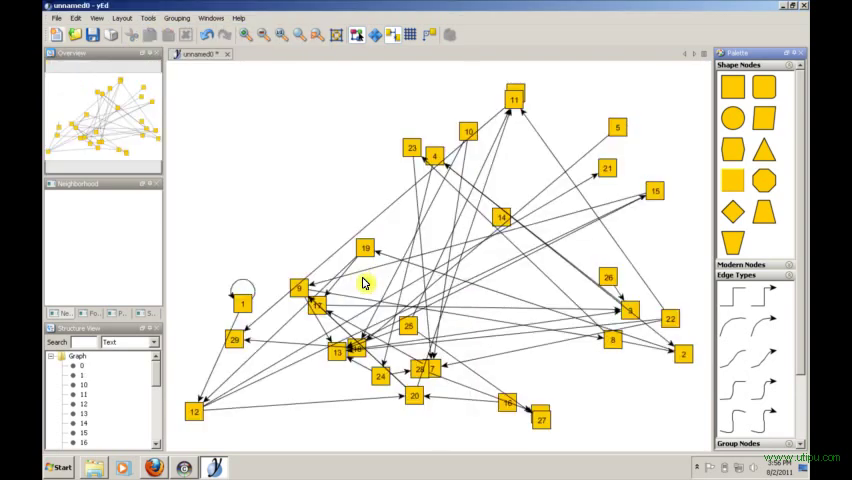
mouse_move(312, 160)
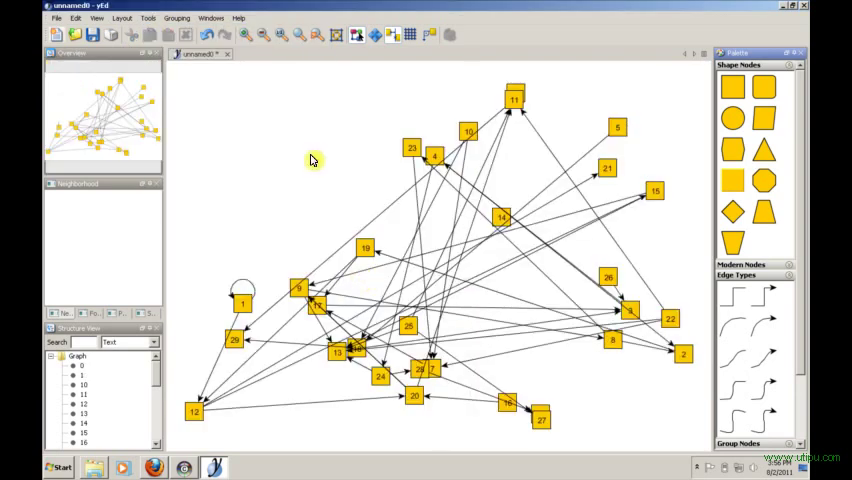
mouse_move(562, 182)
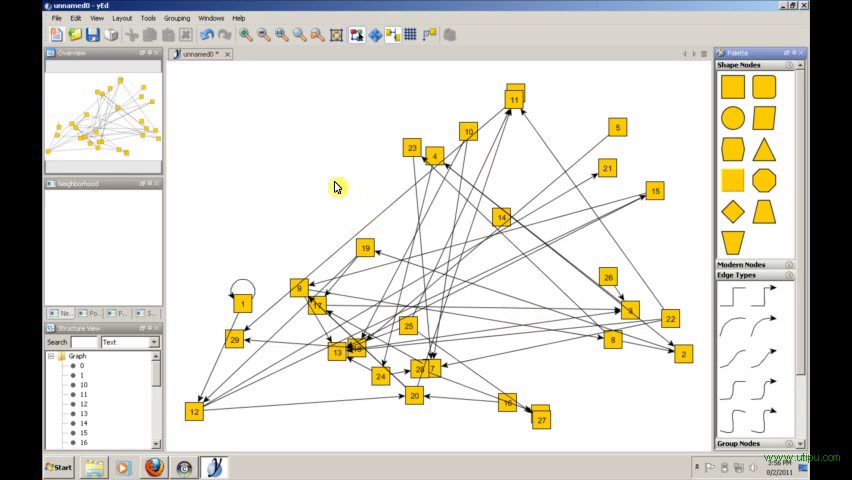
mouse_move(324, 116)
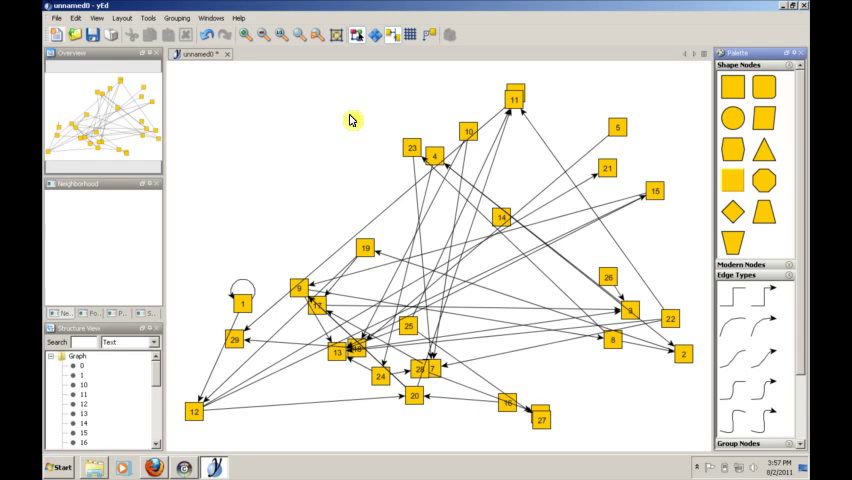
mouse_move(344, 120)
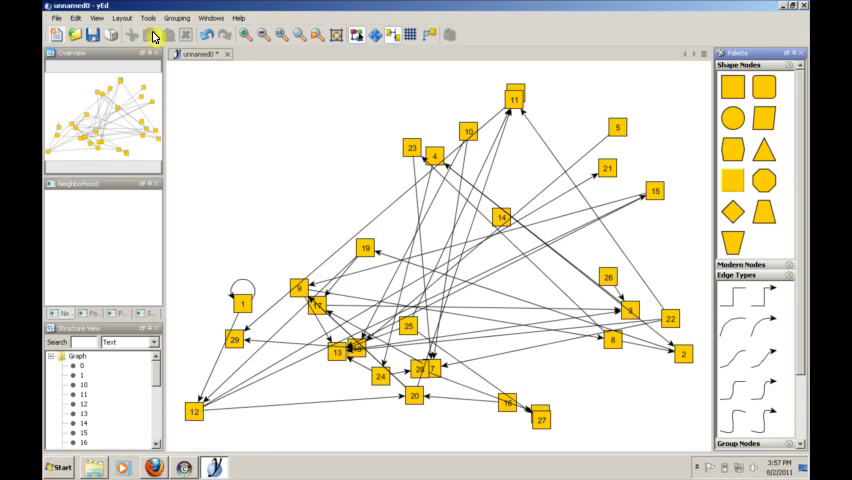
Step: Generate a random graph with default settings, replacing the planar graph
click(148, 16)
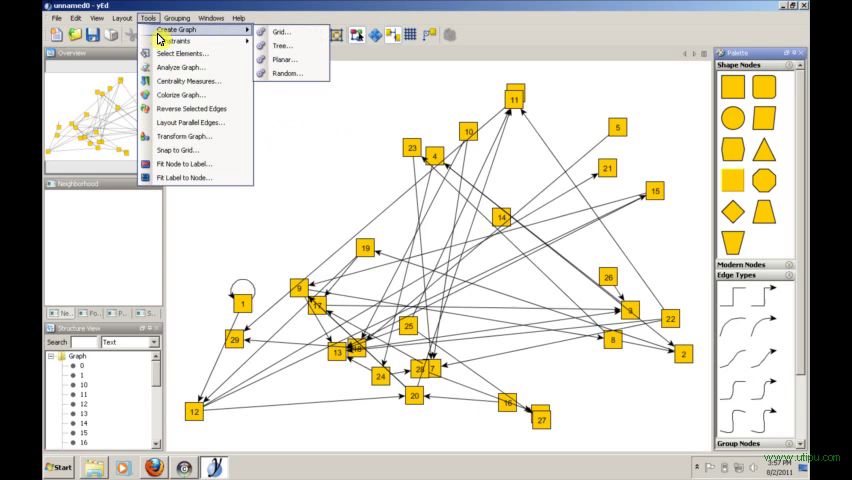
click(288, 72)
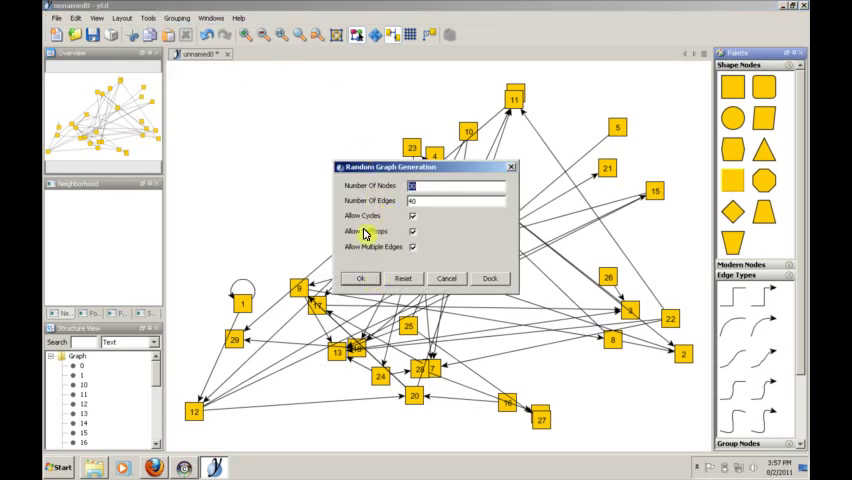
mouse_move(428, 252)
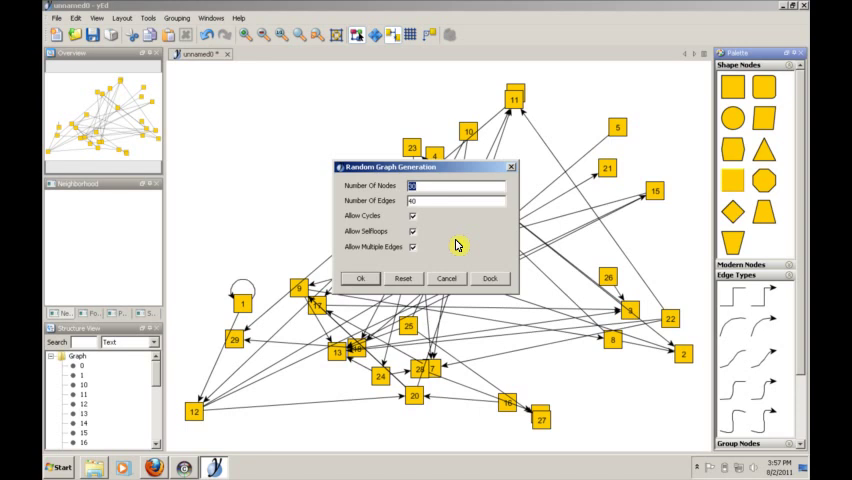
click(360, 278)
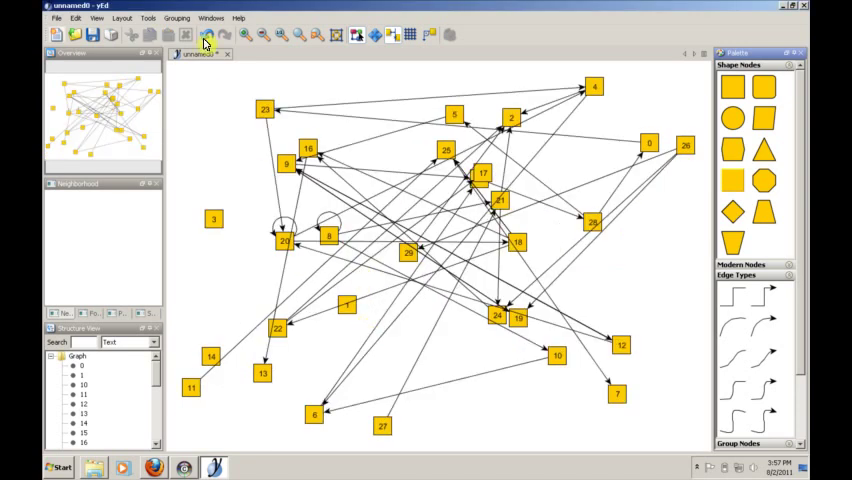
mouse_move(616, 250)
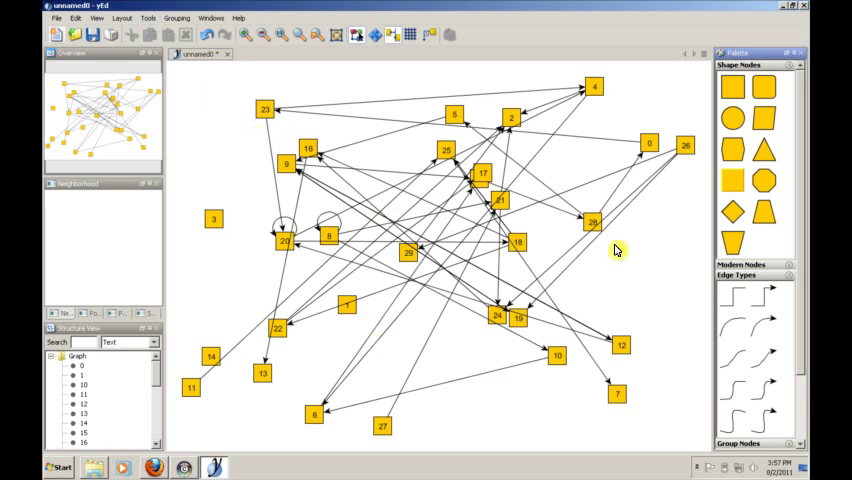
mouse_move(118, 18)
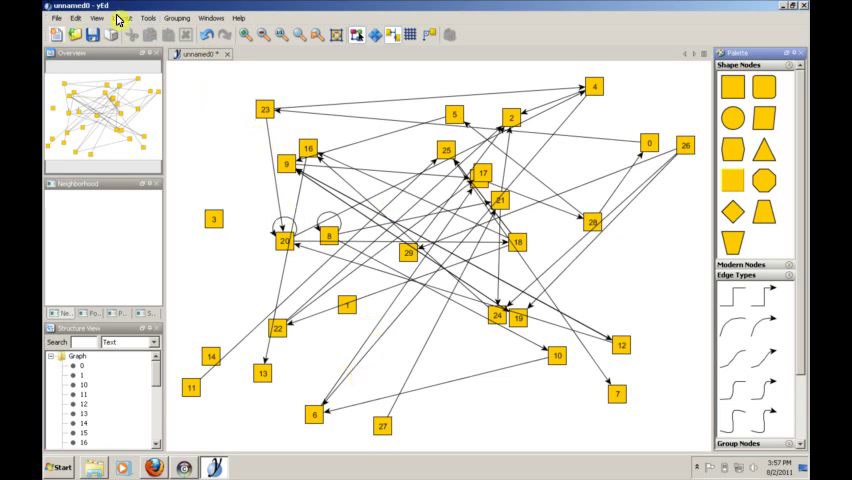
Step: Apply a hierarchical top-to-bottom layout to the random graph
click(122, 18)
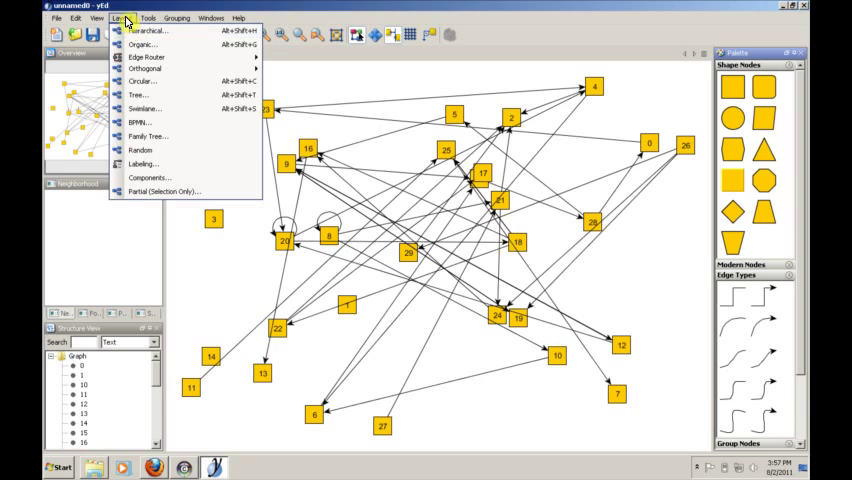
click(144, 44)
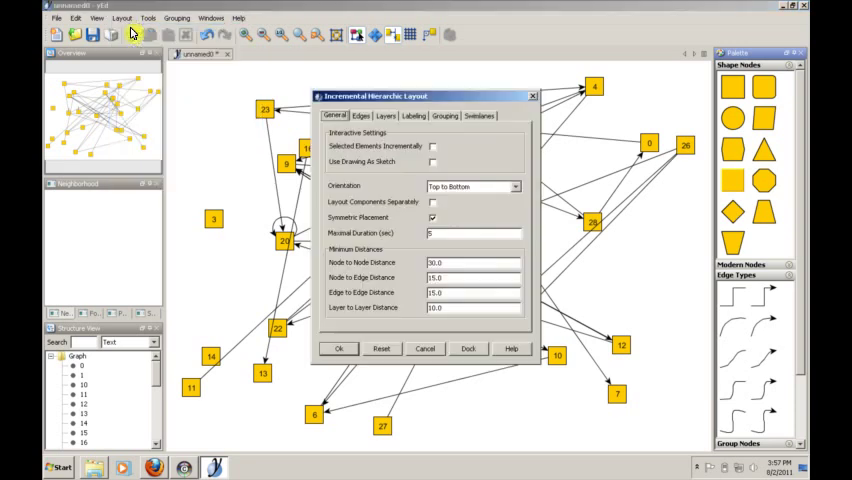
click(340, 348)
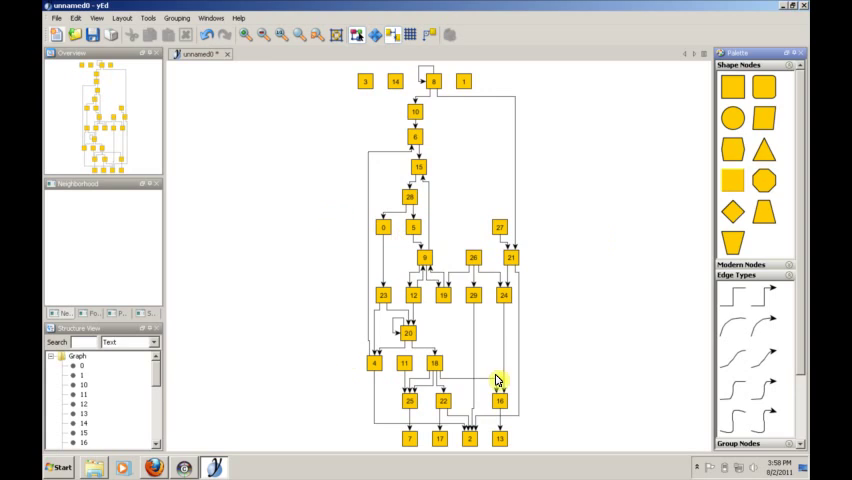
mouse_move(592, 244)
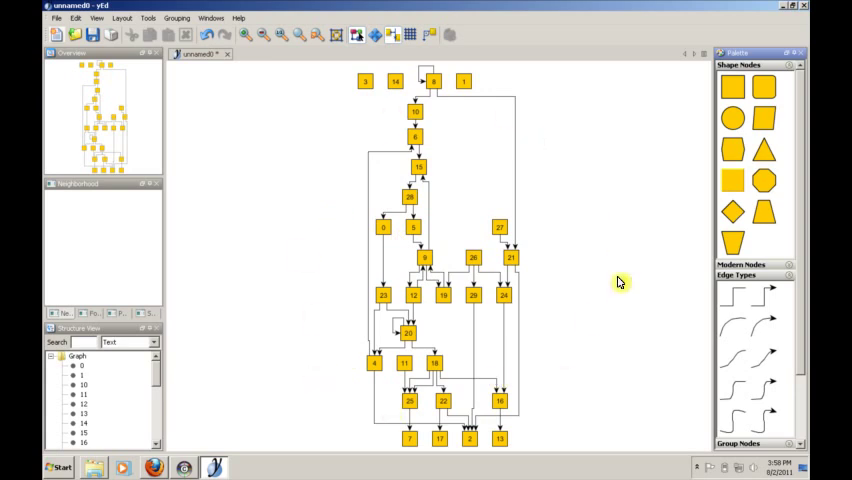
mouse_move(272, 334)
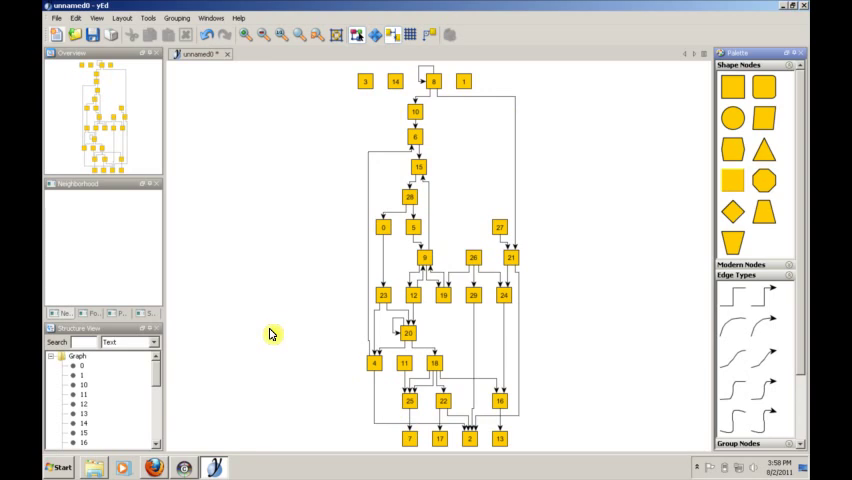
mouse_move(560, 364)
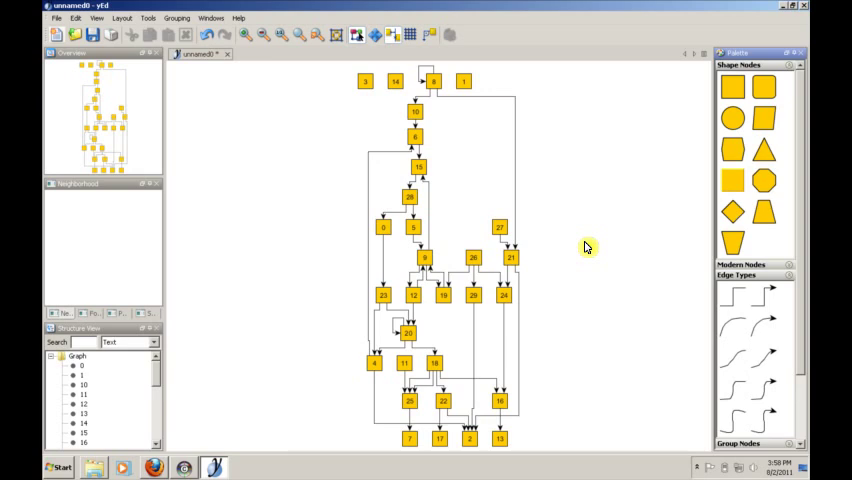
mouse_move(132, 32)
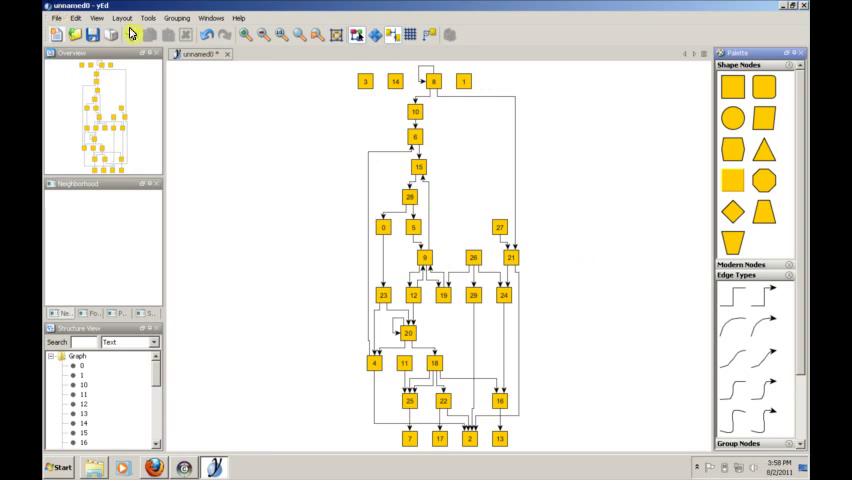
Step: Apply the Smart Organic layout with default settings to the random graph
click(122, 18)
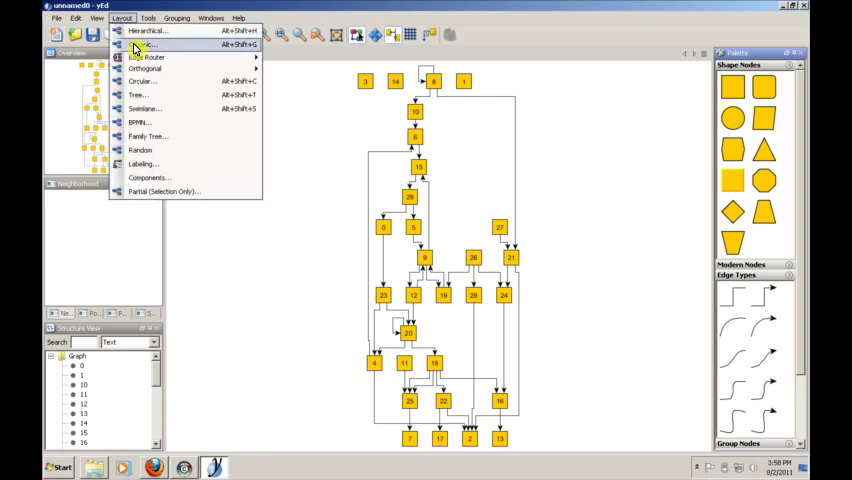
click(140, 44)
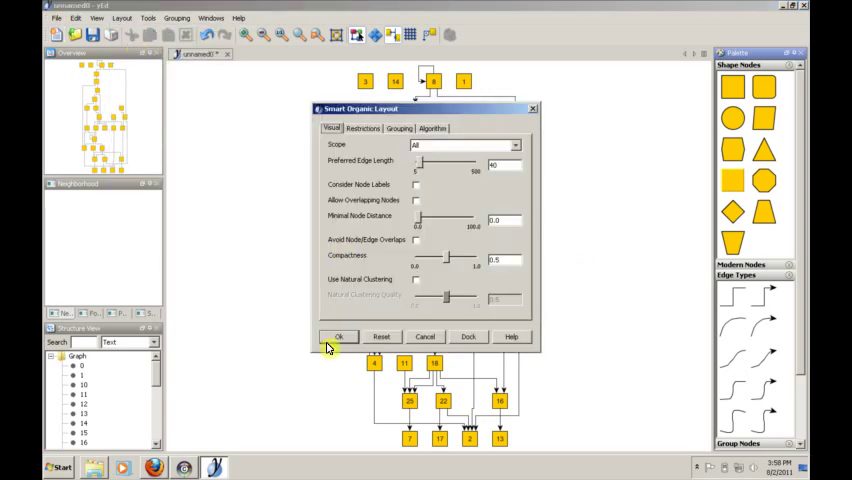
click(338, 336)
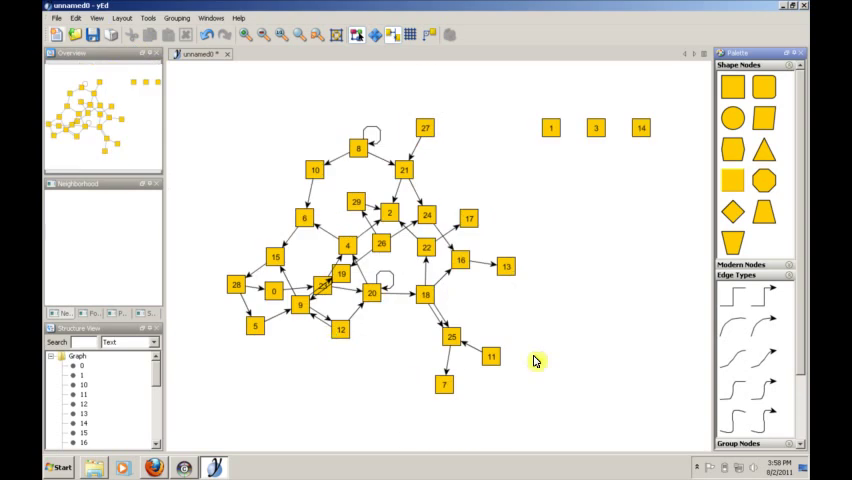
mouse_move(580, 326)
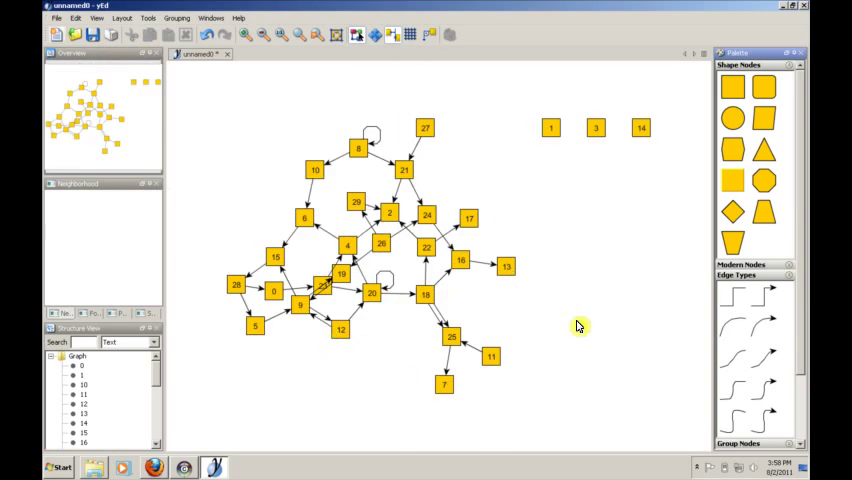
mouse_move(620, 218)
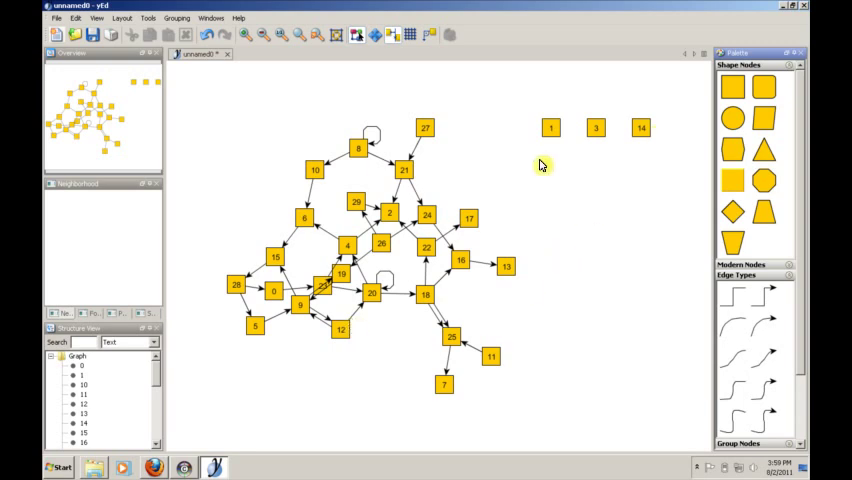
mouse_move(544, 200)
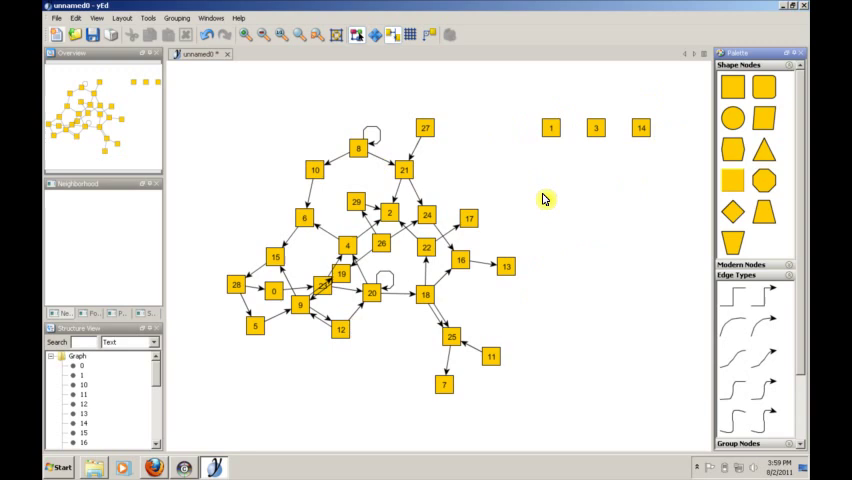
mouse_move(502, 96)
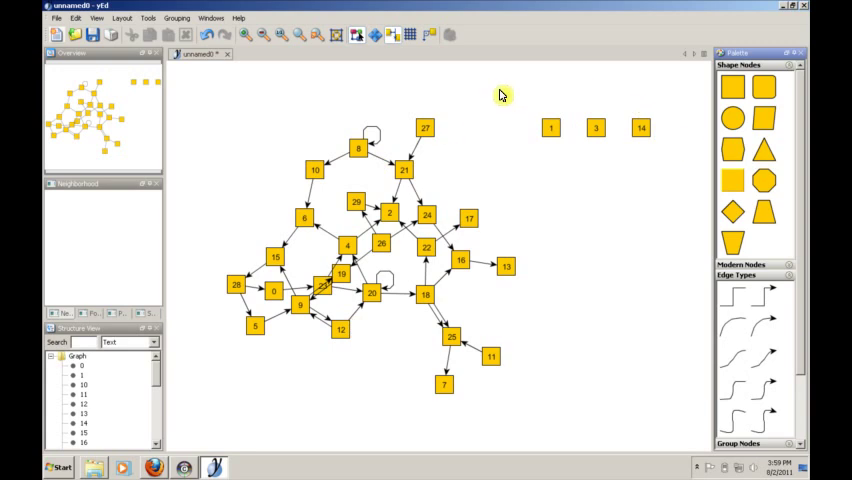
Step: Apply the classic orthogonal layout, then bring up the circular layout settings
click(120, 18)
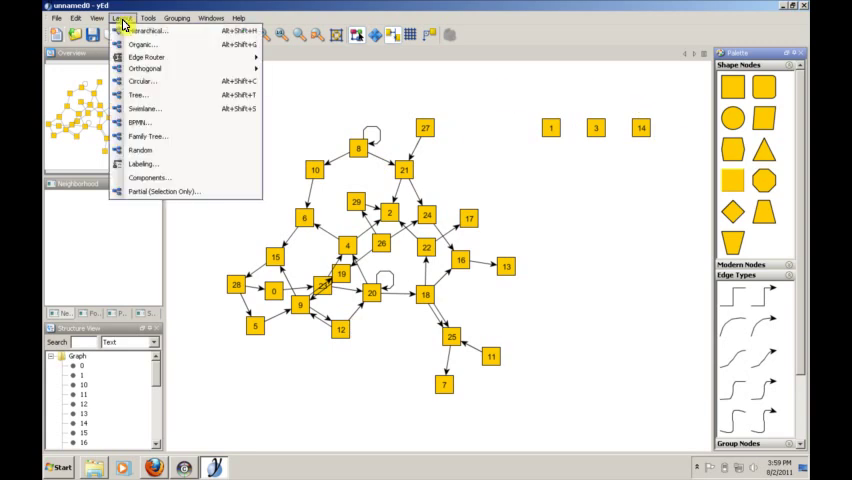
mouse_move(144, 68)
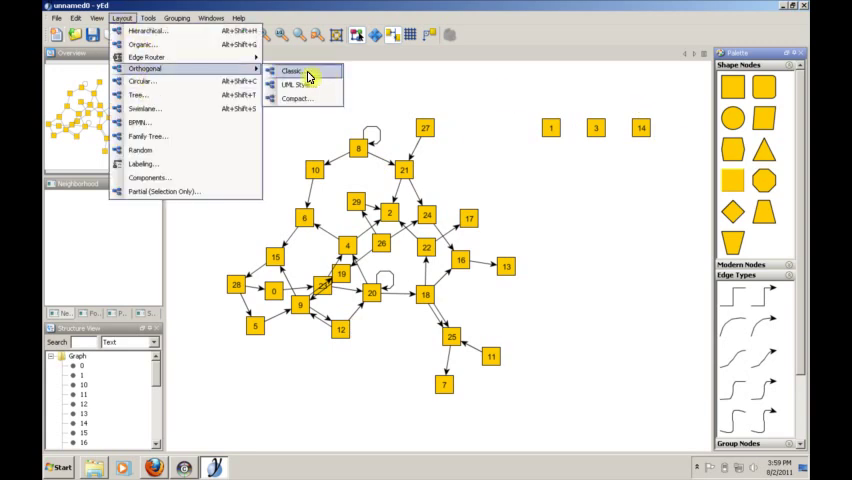
click(292, 70)
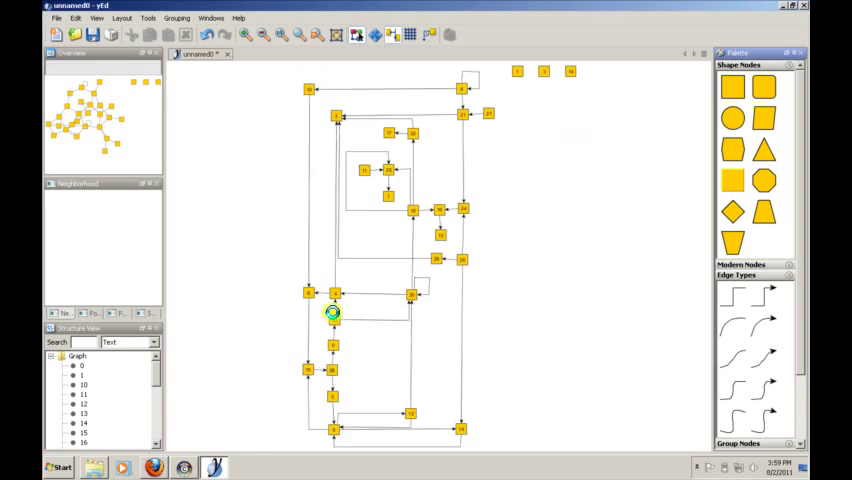
click(122, 18)
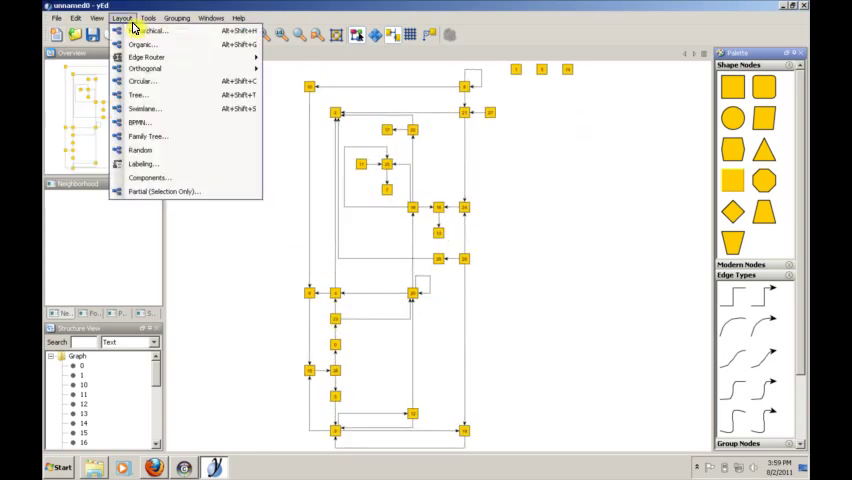
click(140, 80)
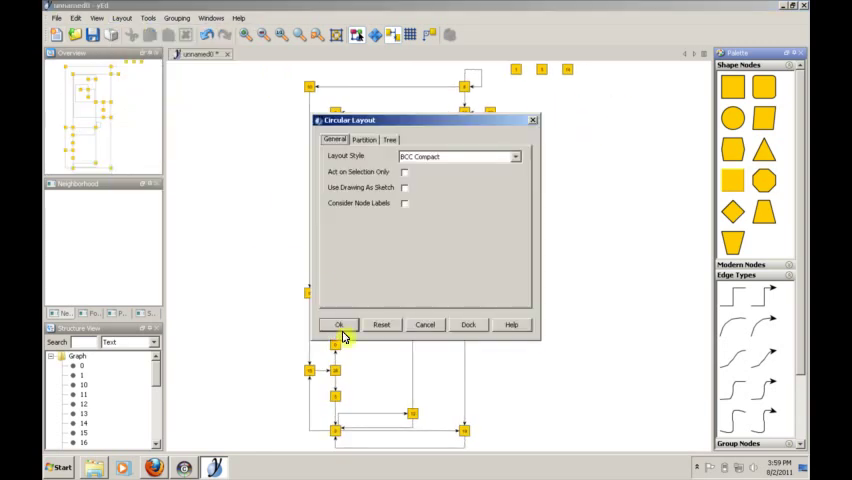
Step: Confirm the Circular Layout dialog so the random graph is arranged in a circle
click(338, 324)
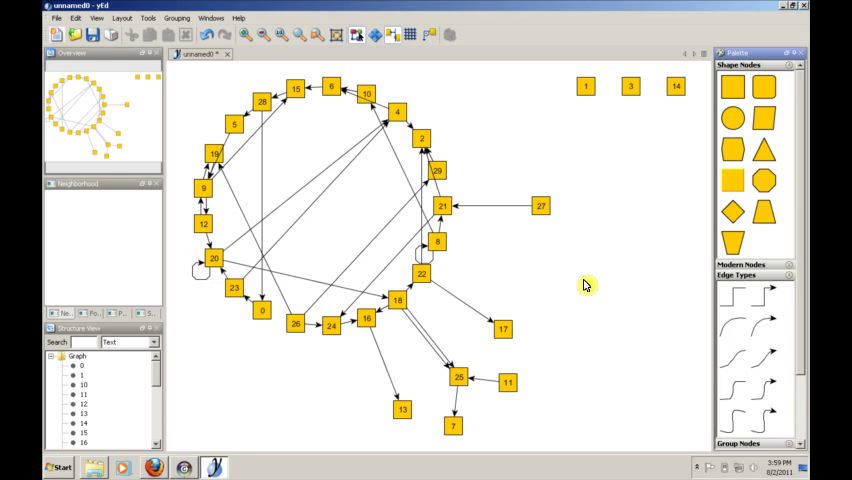
mouse_move(196, 46)
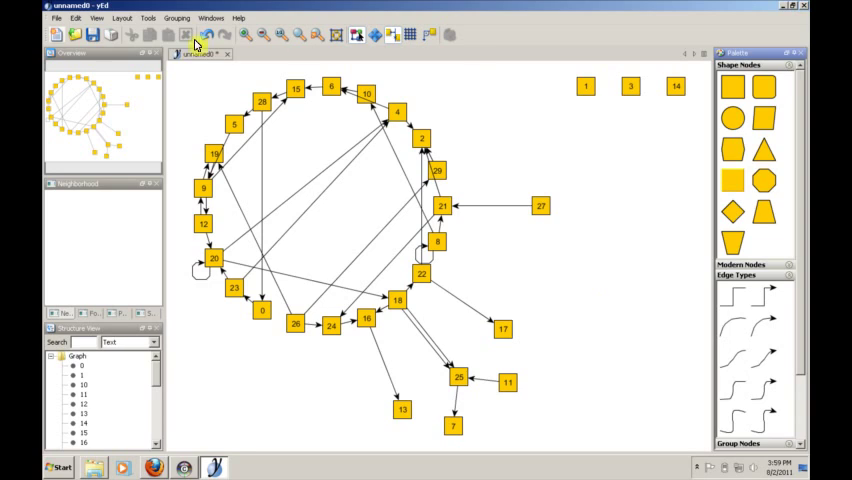
Step: Browse the Create Graph generators under Tools, then show the Layout menu's styles
click(148, 16)
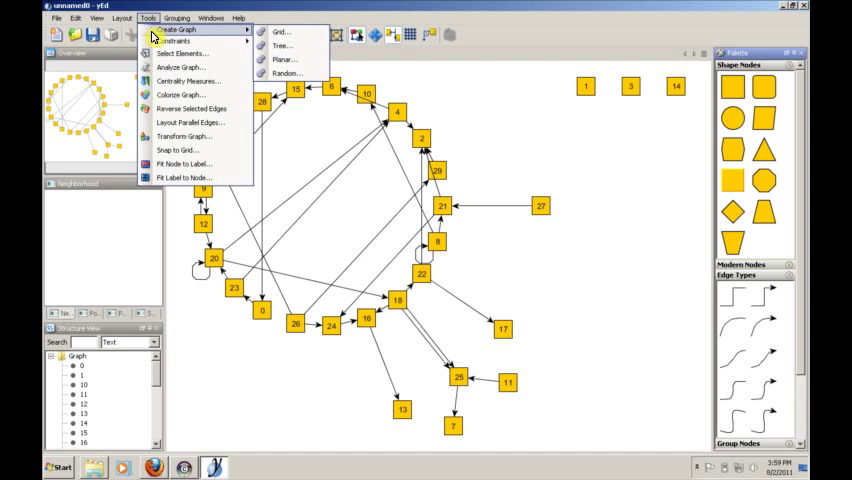
click(120, 18)
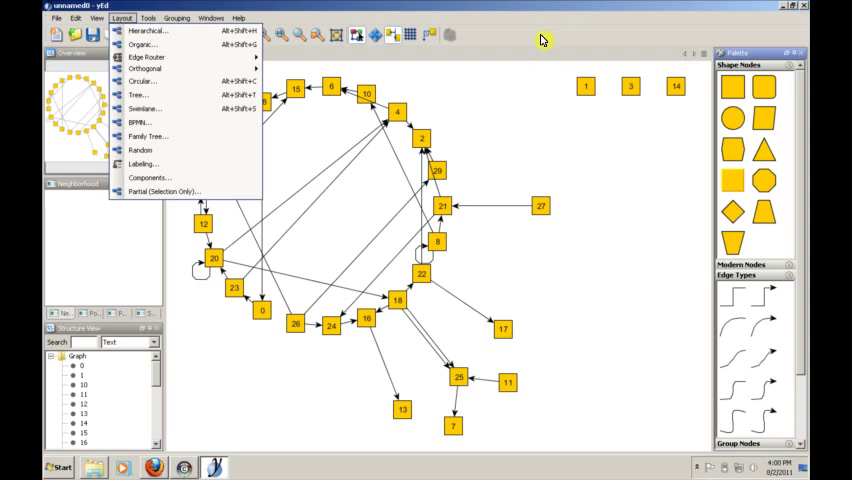
Step: Dismiss the Layout menu, select all nodes and show their context menu of actions
click(144, 80)
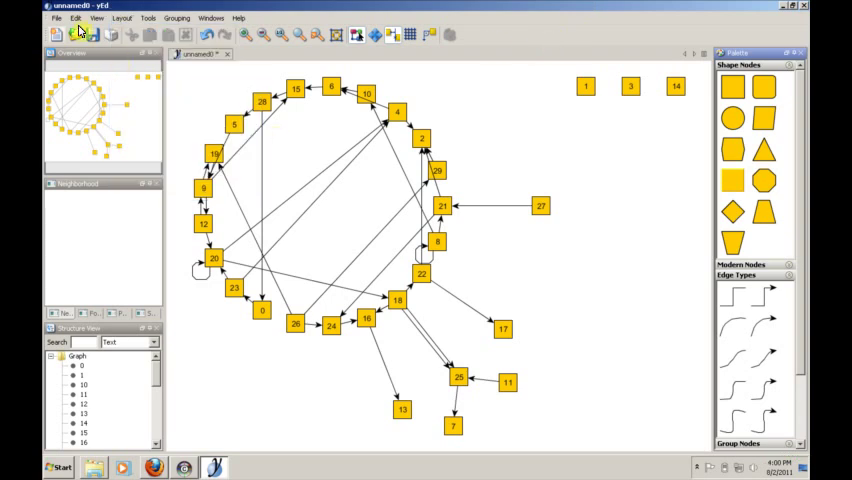
click(76, 18)
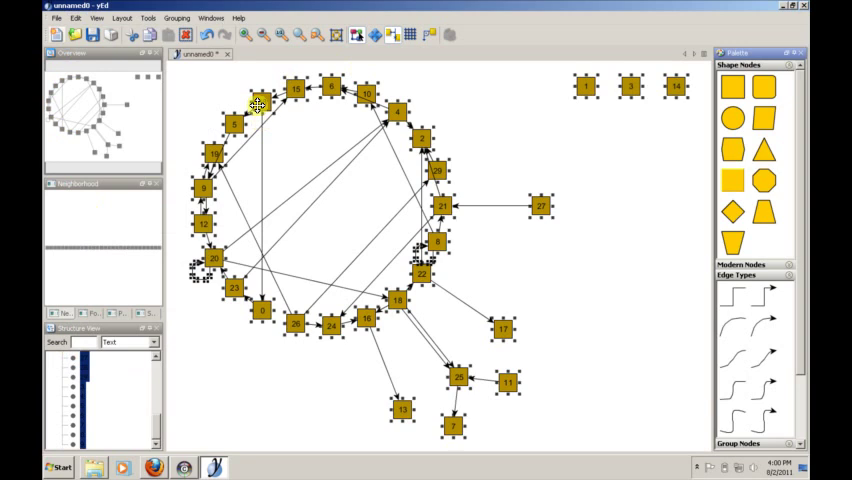
right_click(258, 108)
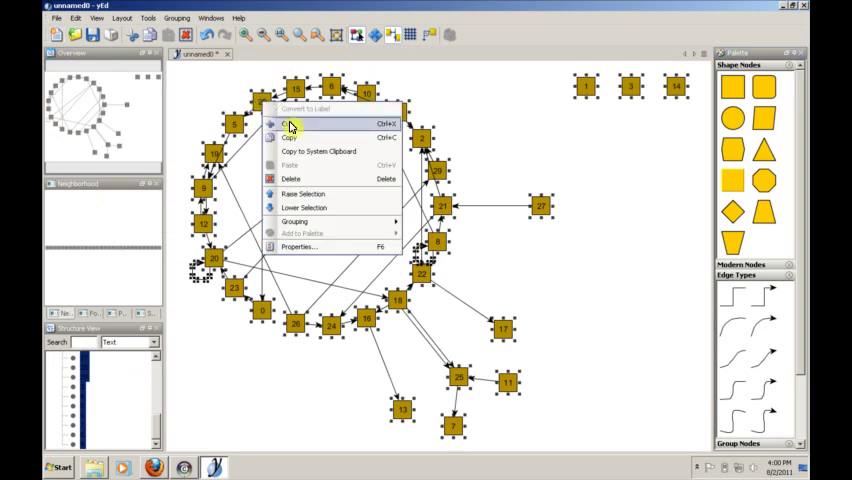